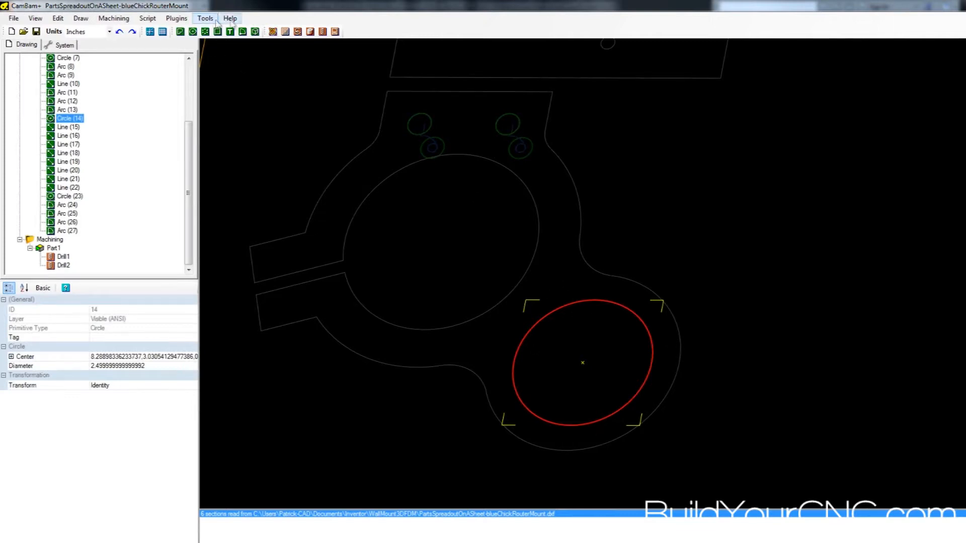
pyautogui.moveTo(595, 304)
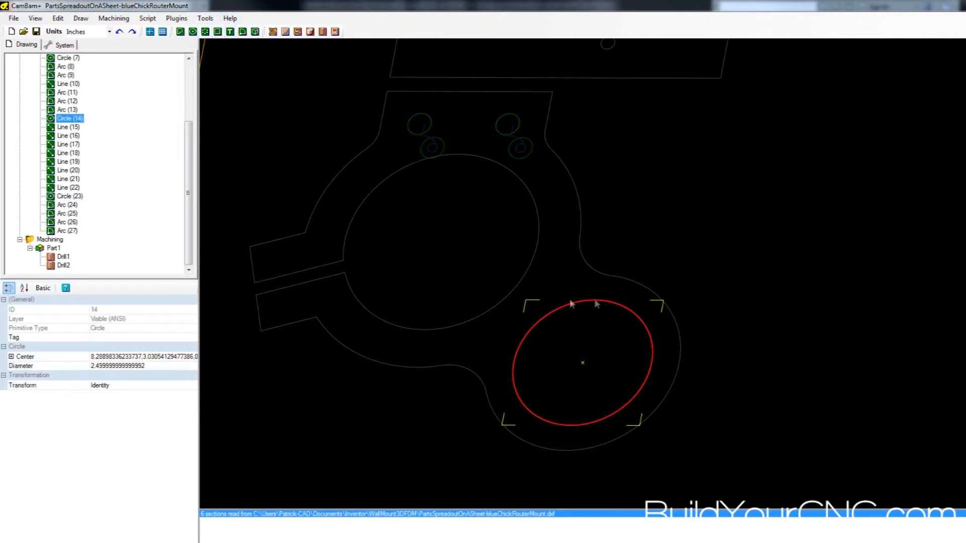
pyautogui.moveTo(636, 325)
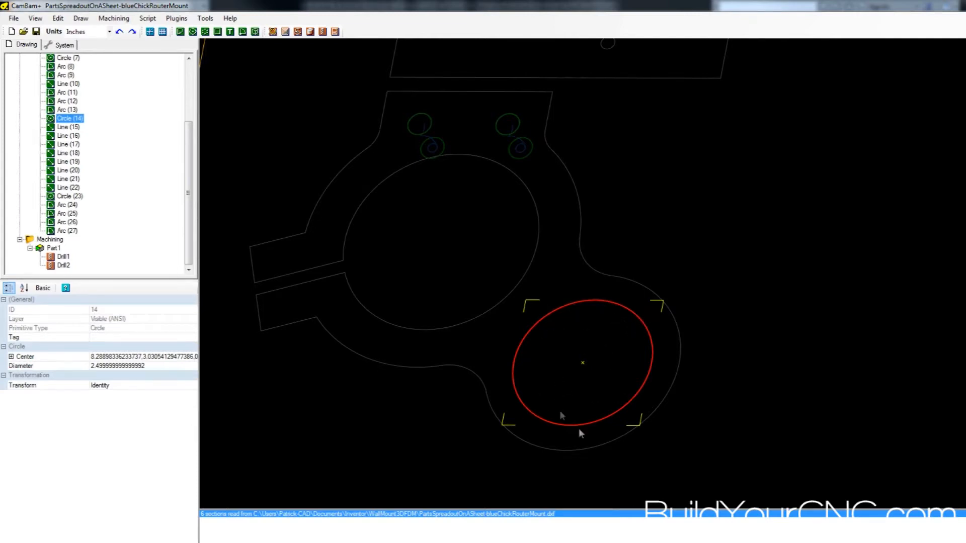
pyautogui.moveTo(607, 334)
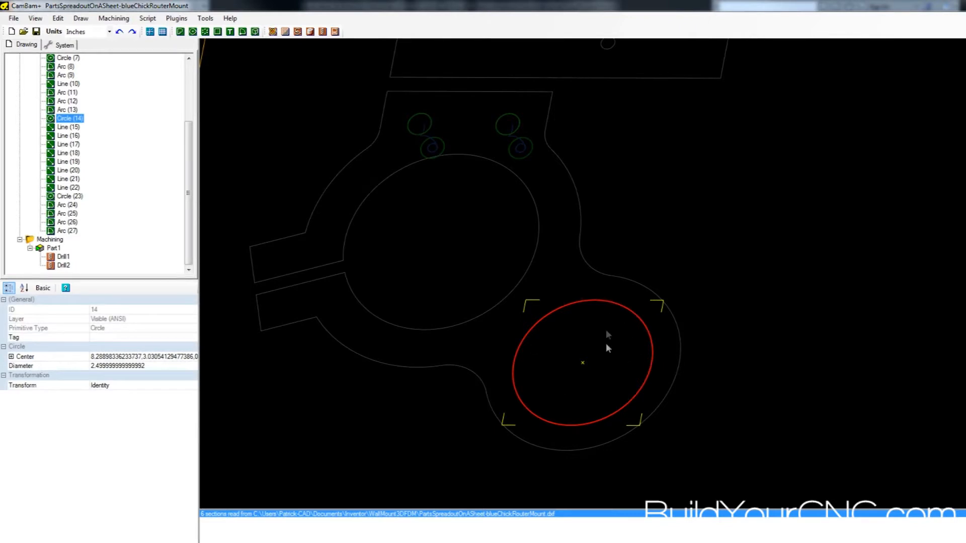
pyautogui.moveTo(579, 287)
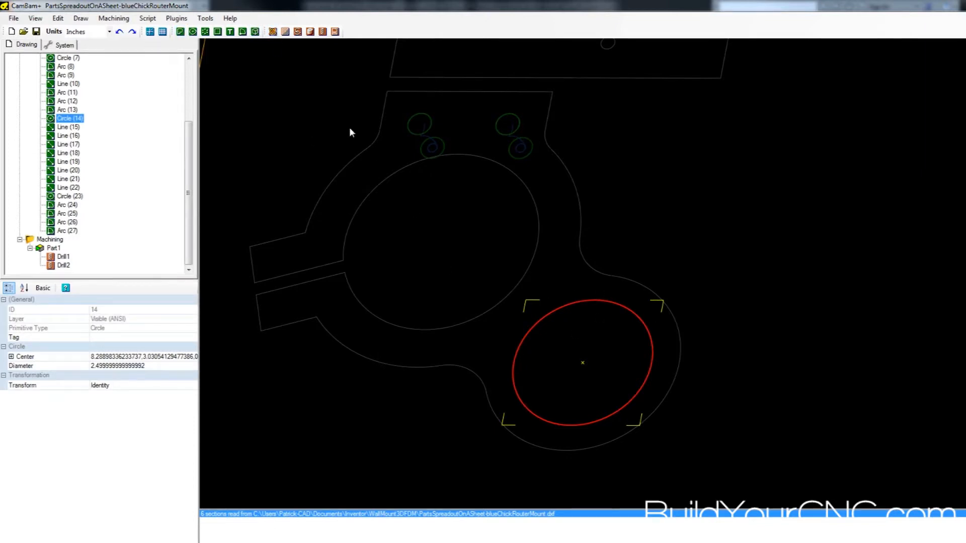
# Create Profile1 and Profile2 on the 2.5-inch circle, styled A-Roughing and A-Finishing
pyautogui.click(273, 31)
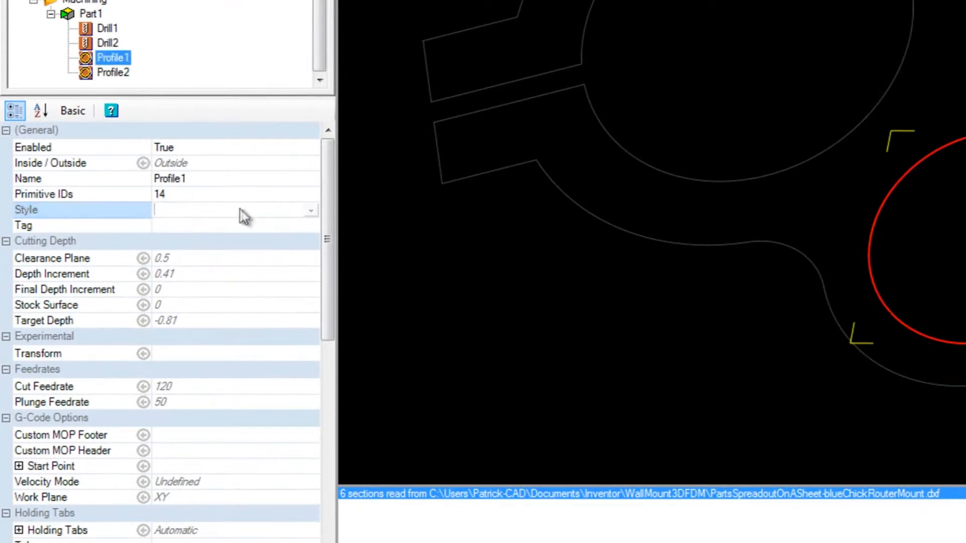
pyautogui.click(311, 210)
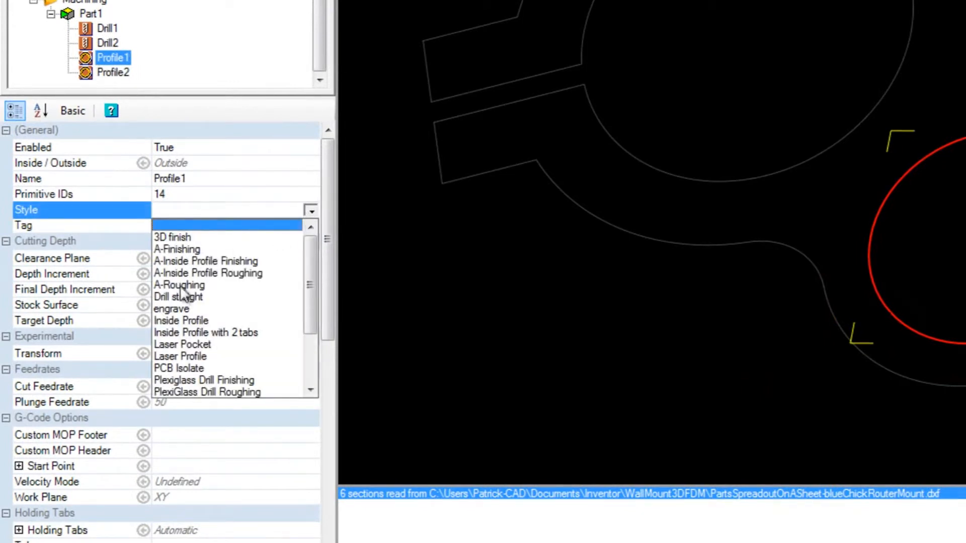
pyautogui.click(113, 72)
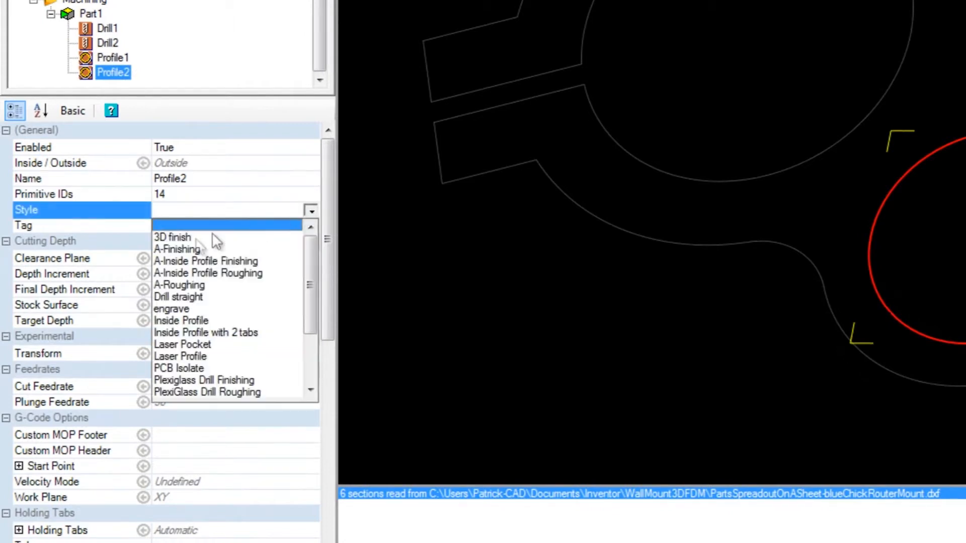
pyautogui.click(177, 249)
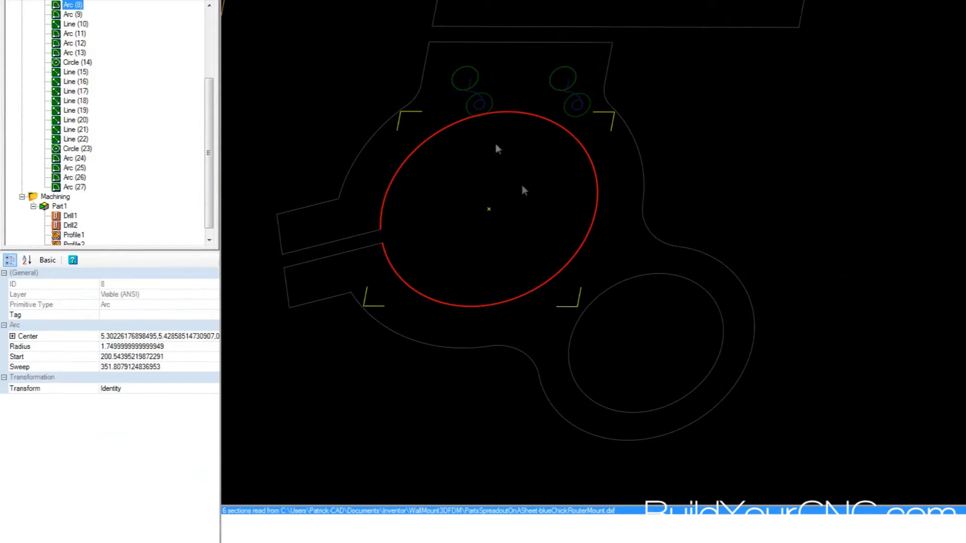
pyautogui.moveTo(355, 268)
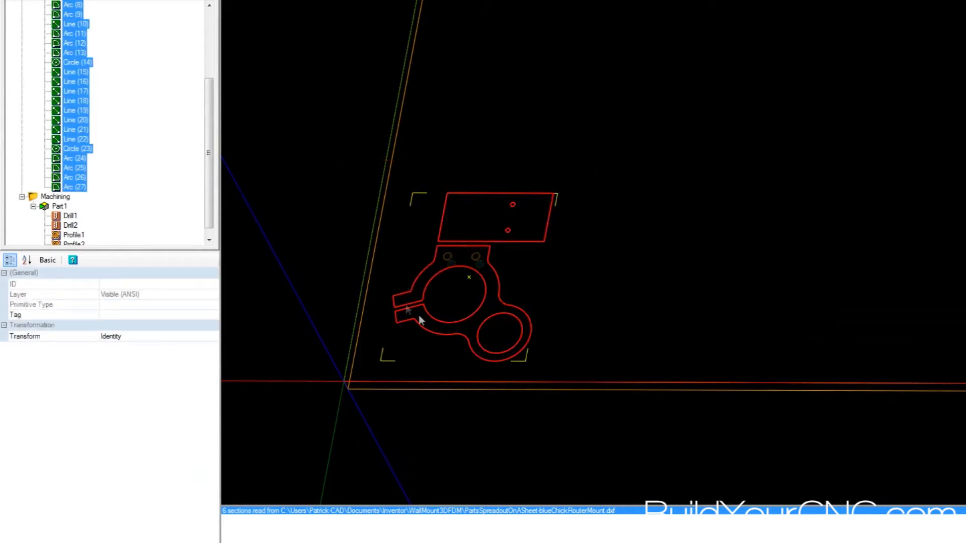
# Join the selected lines and arcs into closed outlines with the default join tolerance
pyautogui.rightClick(419, 319)
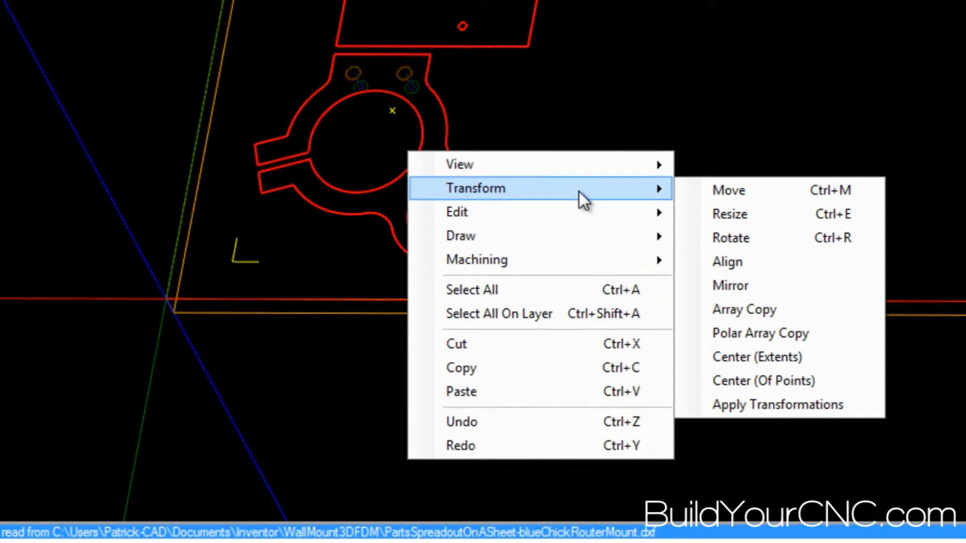
pyautogui.moveTo(457, 213)
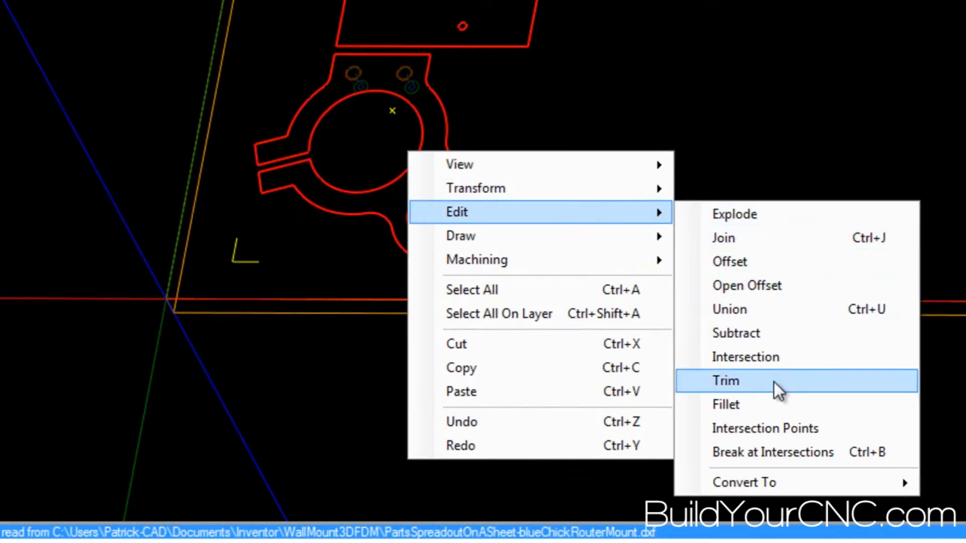
pyautogui.click(723, 238)
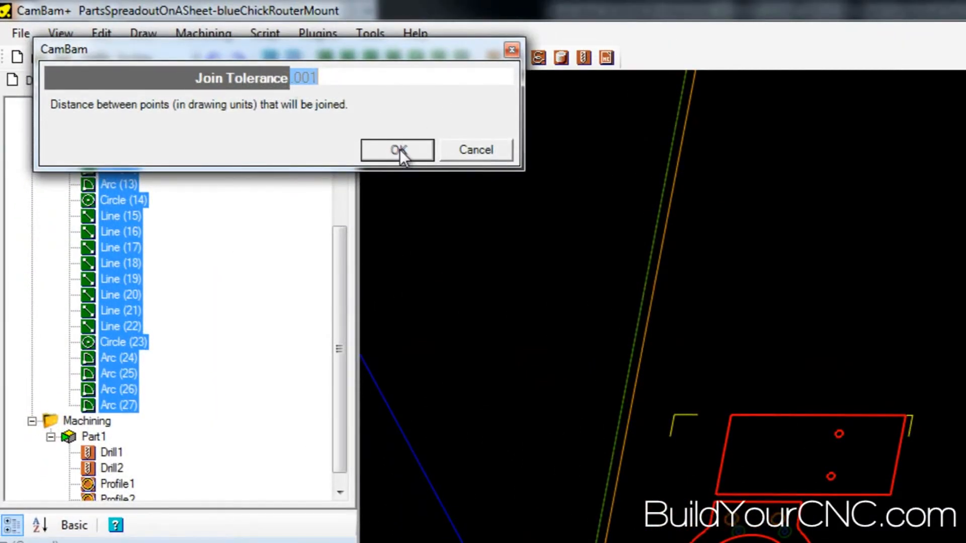
pyautogui.click(397, 150)
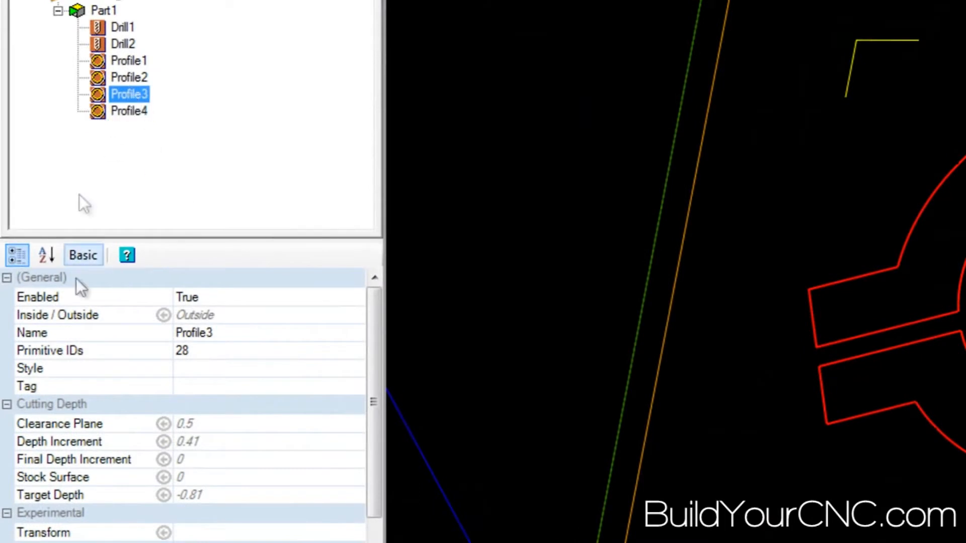
# Select the joined slotted outline for the Profile3 and Profile4 operations
pyautogui.click(355, 370)
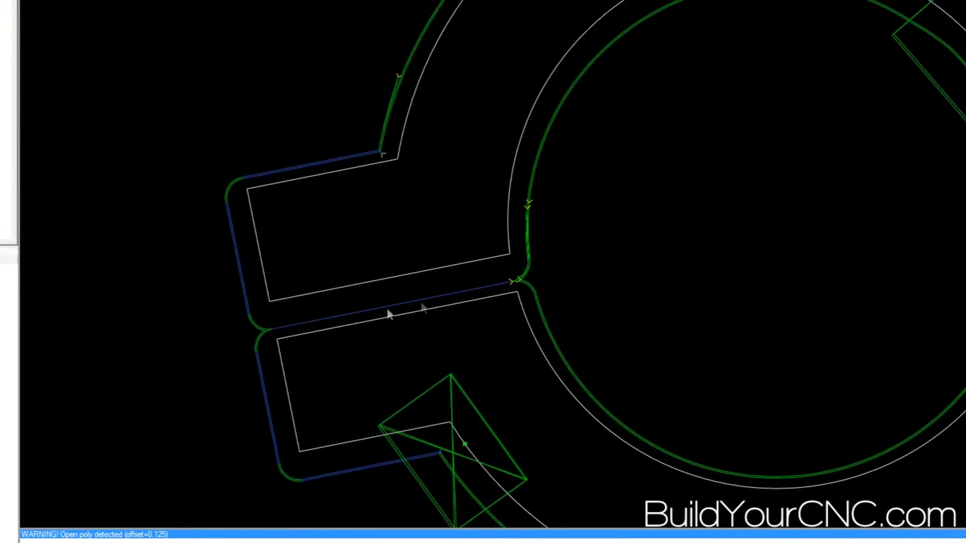
pyautogui.moveTo(468, 295)
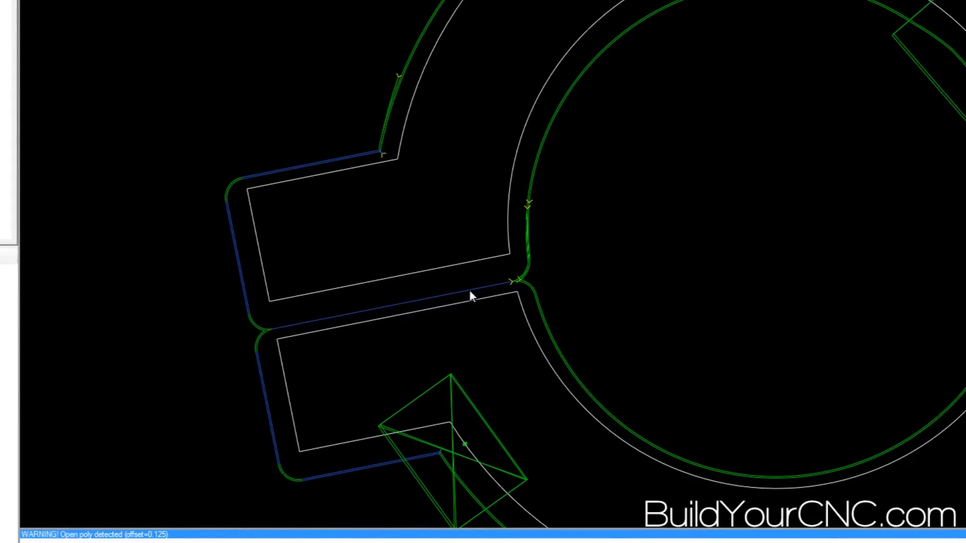
pyautogui.moveTo(359, 299)
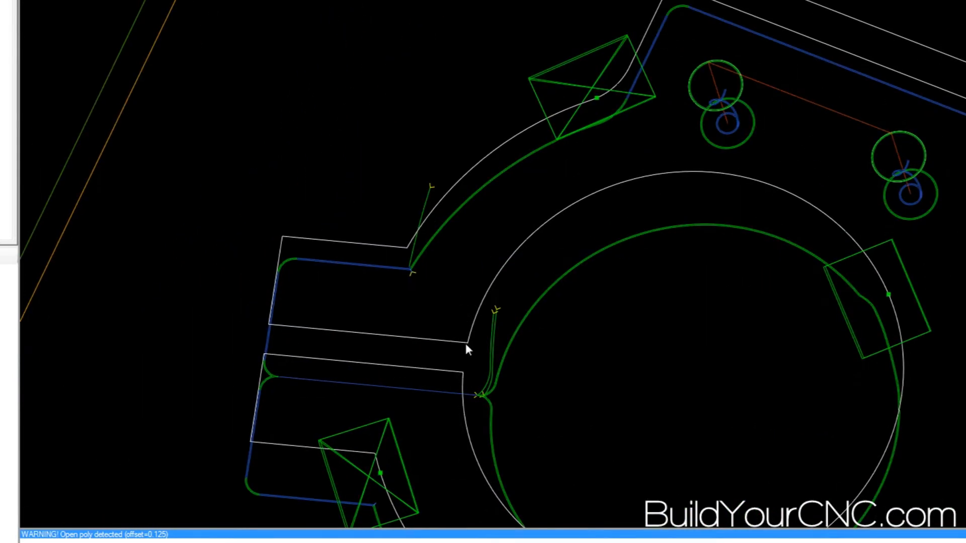
pyautogui.moveTo(365, 345)
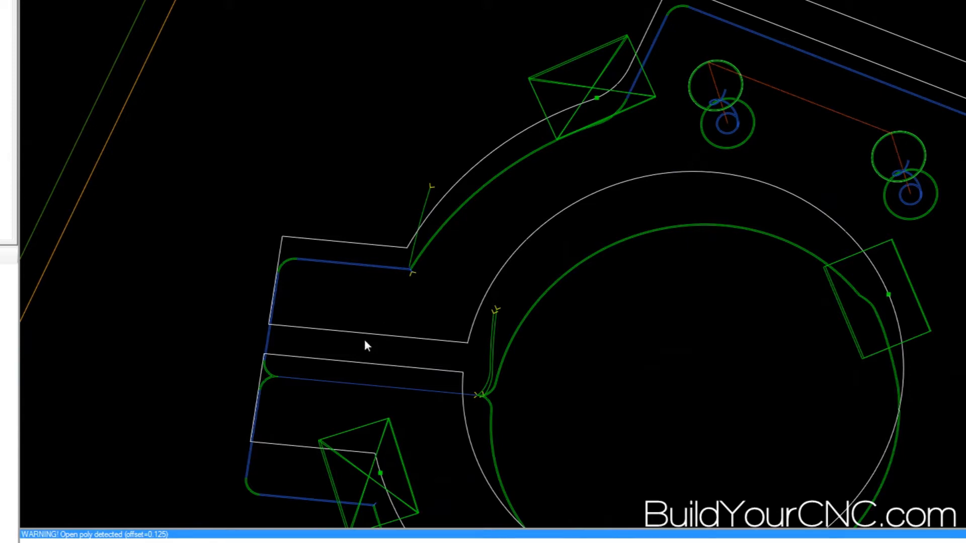
pyautogui.moveTo(360, 342)
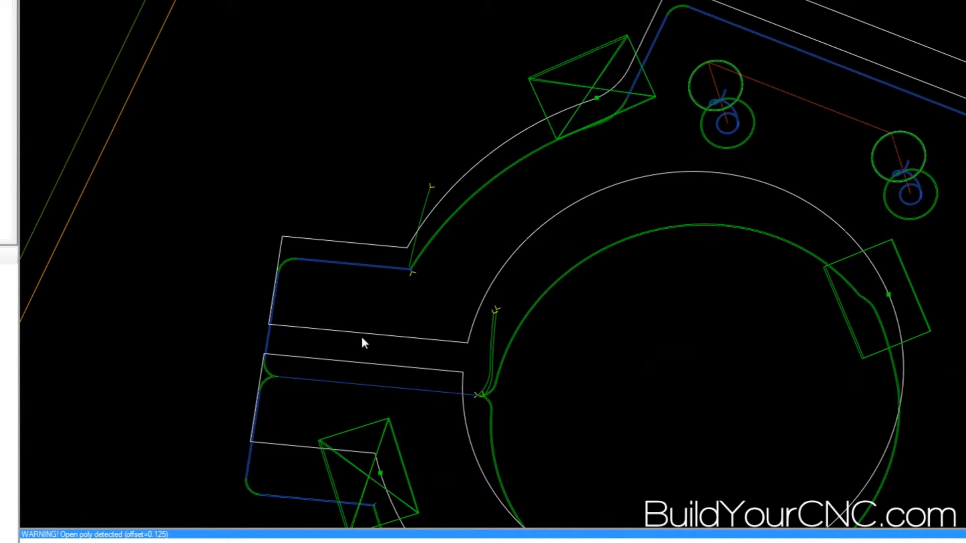
pyautogui.moveTo(463, 369)
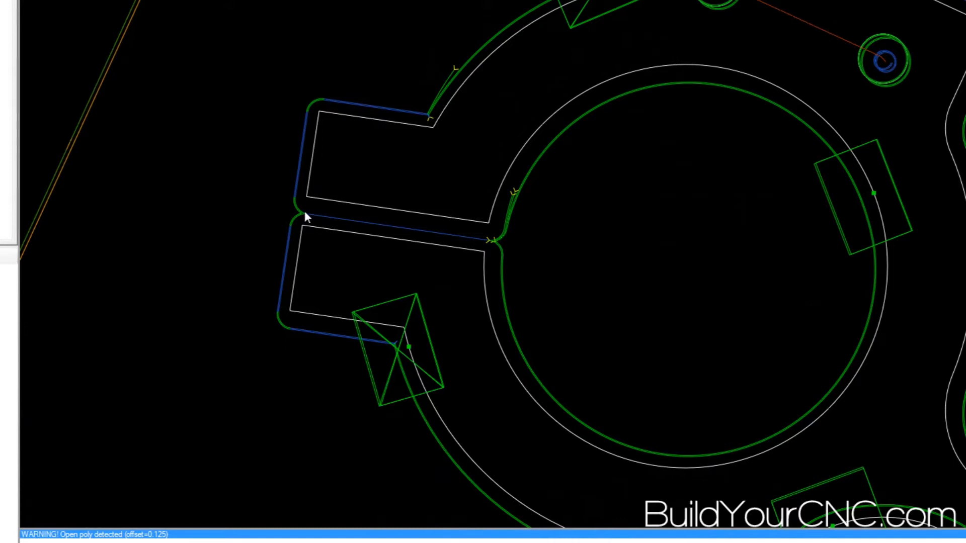
pyautogui.moveTo(421, 363)
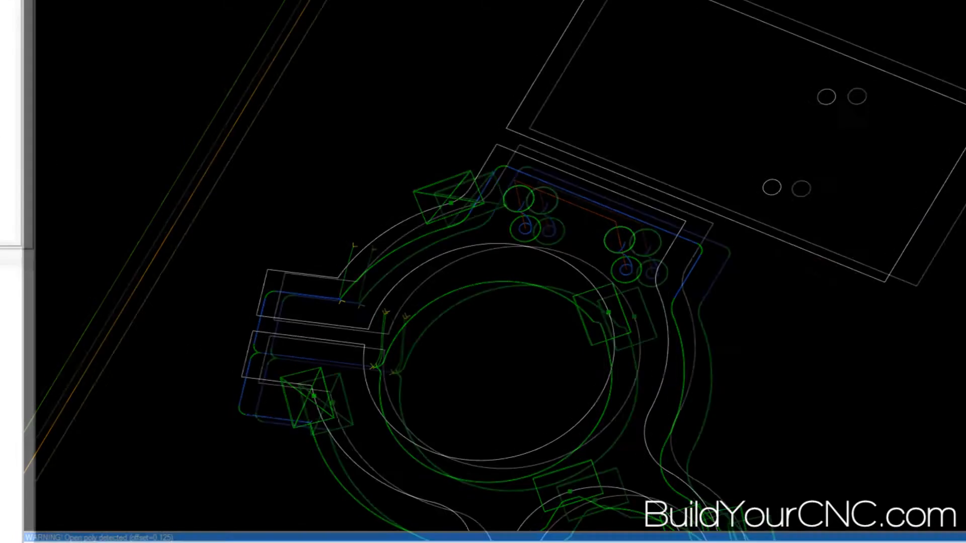
# Change Profile4's Cut Feedrate to 180 in its properties
pyautogui.click(154, 204)
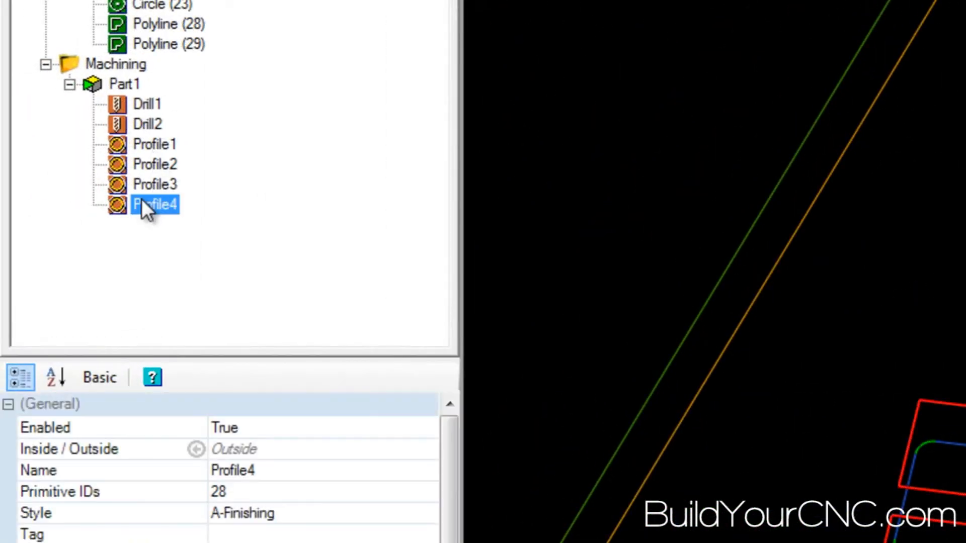
pyautogui.click(155, 184)
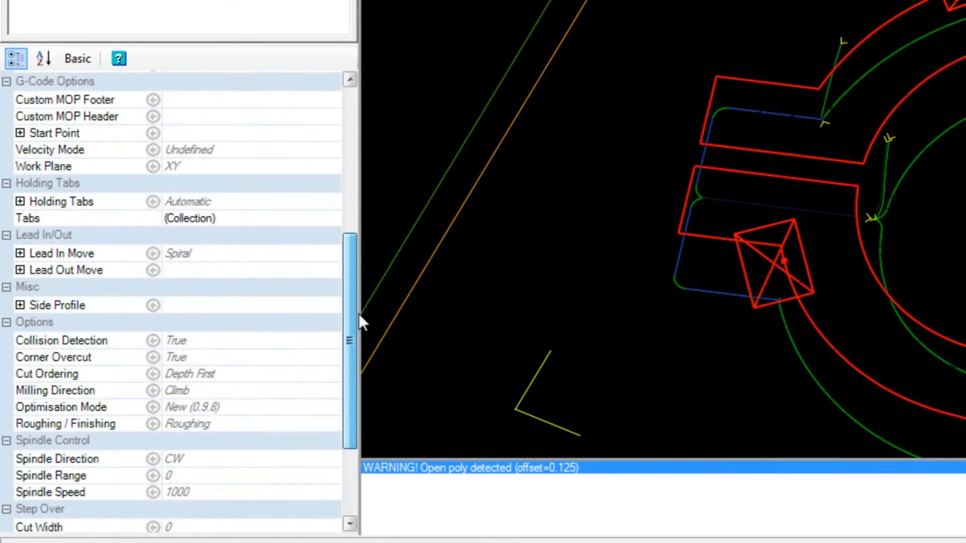
pyautogui.click(121, 130)
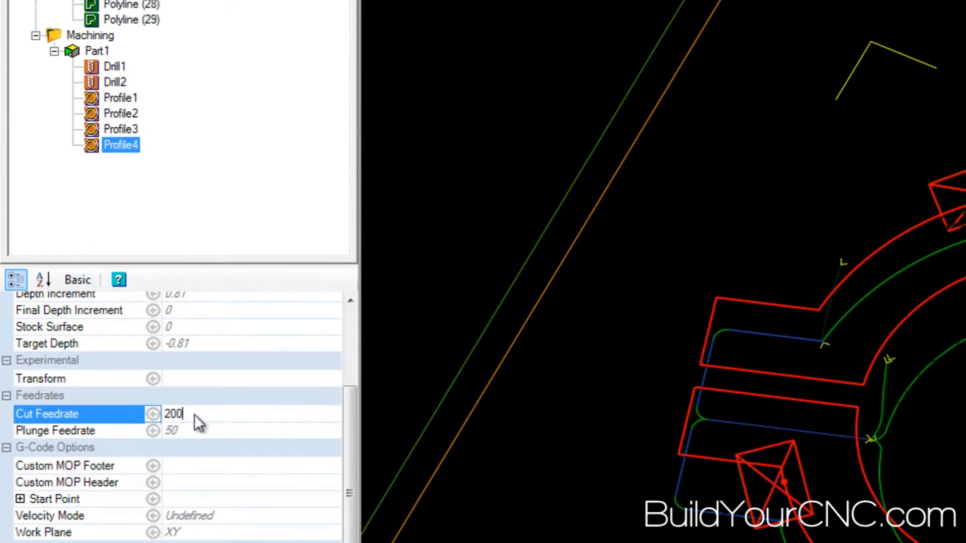
pyautogui.press('Backspace')
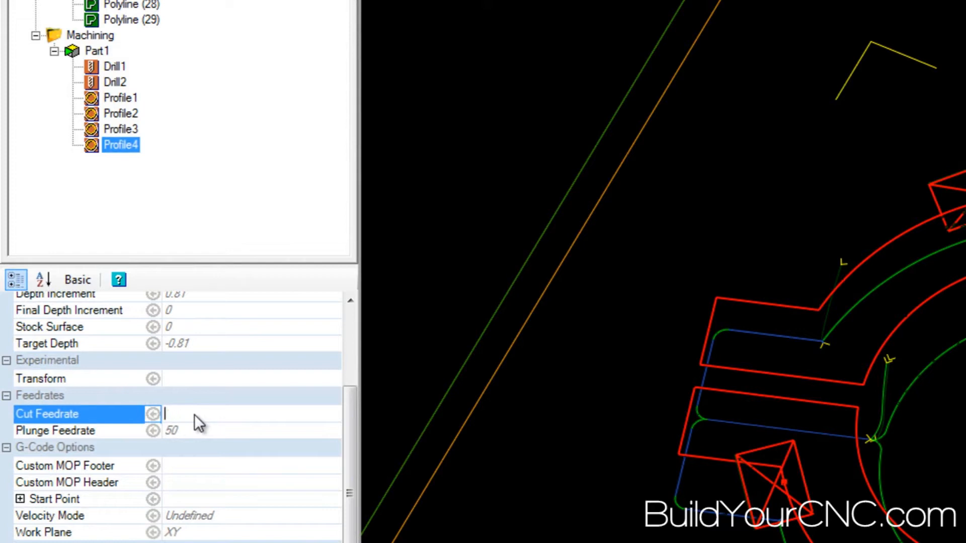
pyautogui.write('180')
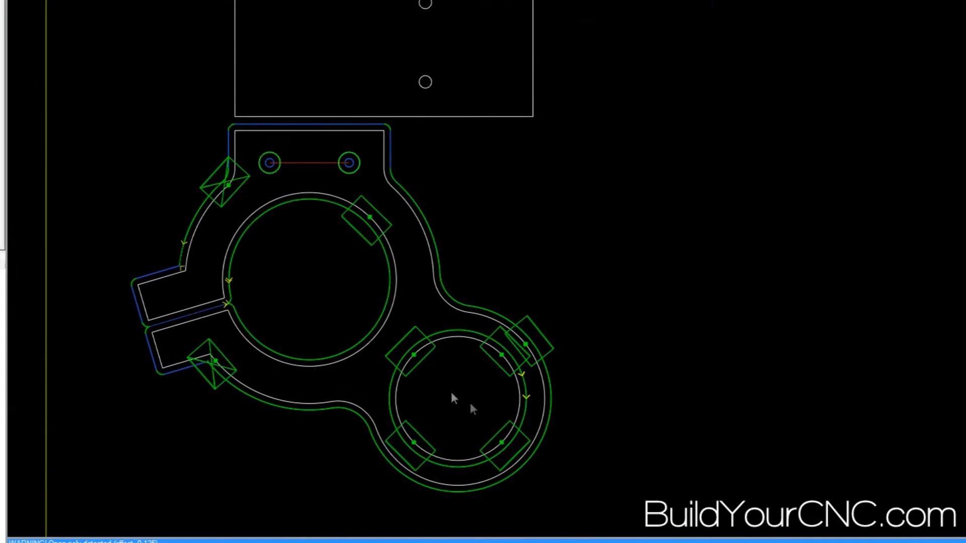
pyautogui.click(485, 342)
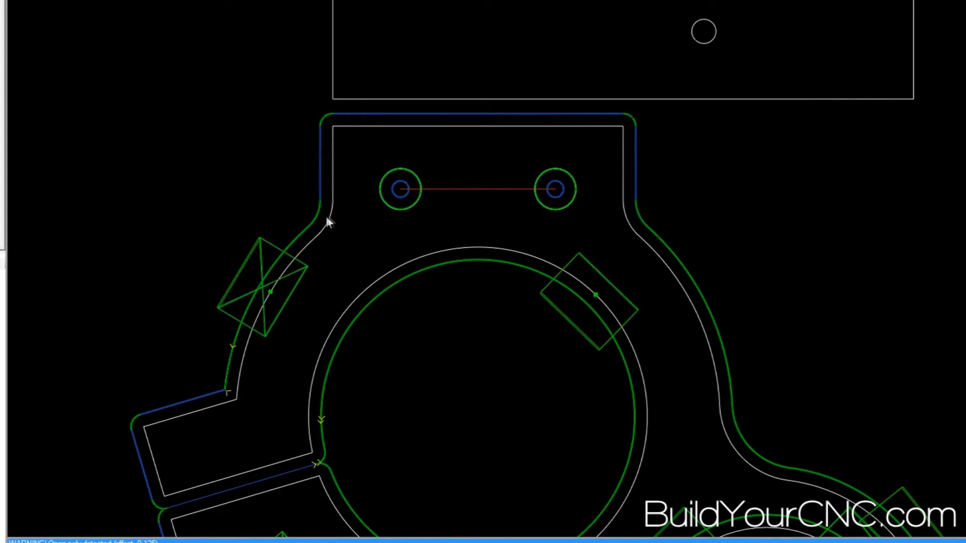
pyautogui.moveTo(342, 204)
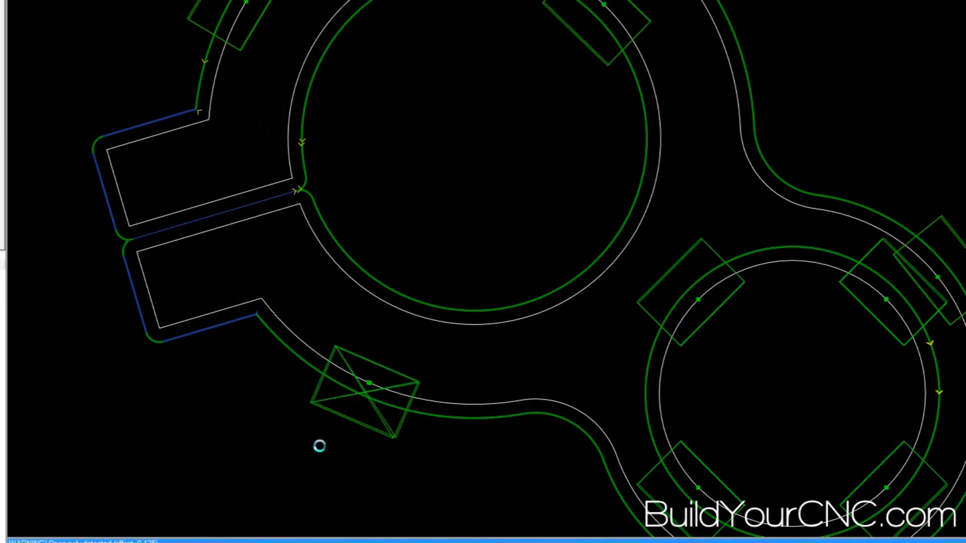
pyautogui.scroll(-3)
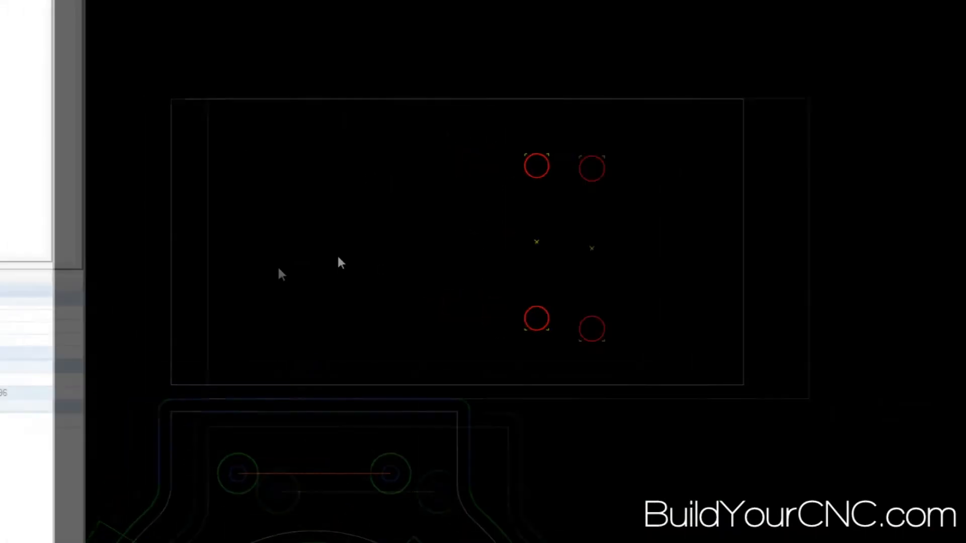
# Add a new part with Drill1 on the two plate holes, styled Drill straight with the canned cycle method
pyautogui.rightClick(117, 98)
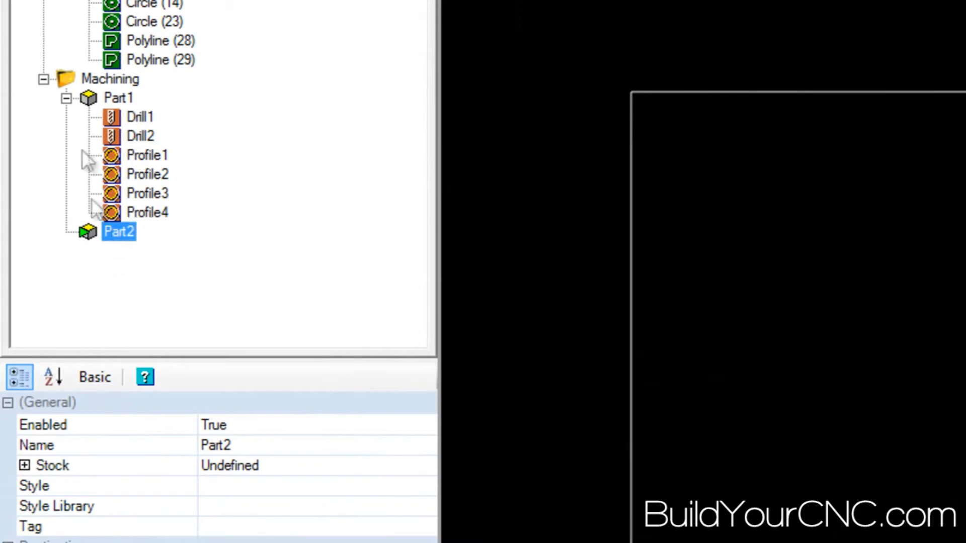
pyautogui.moveTo(160, 253)
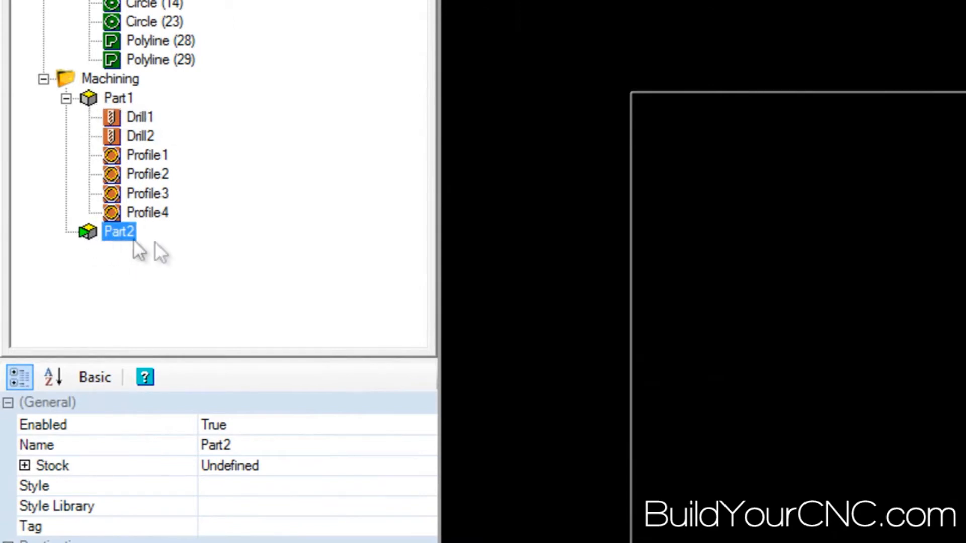
pyautogui.moveTo(228, 259)
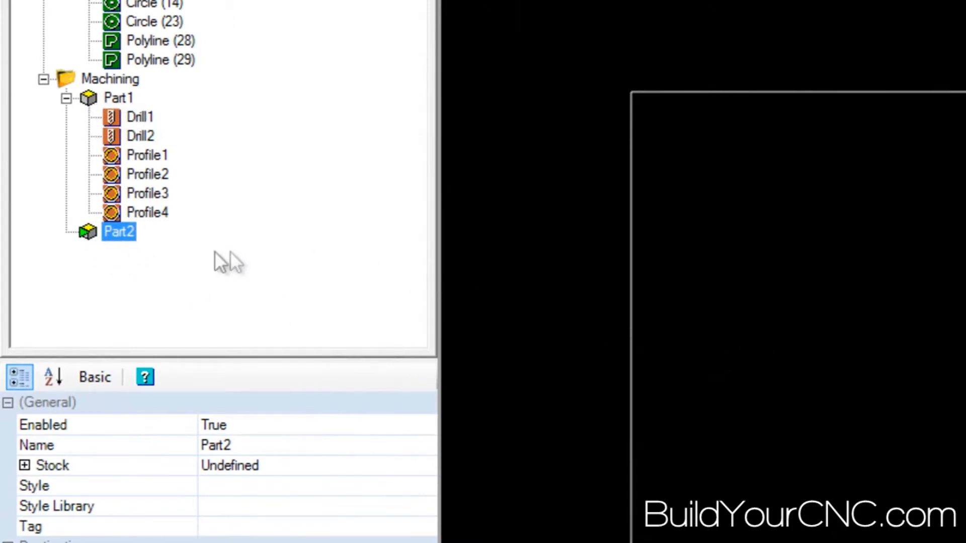
pyautogui.moveTo(136, 247)
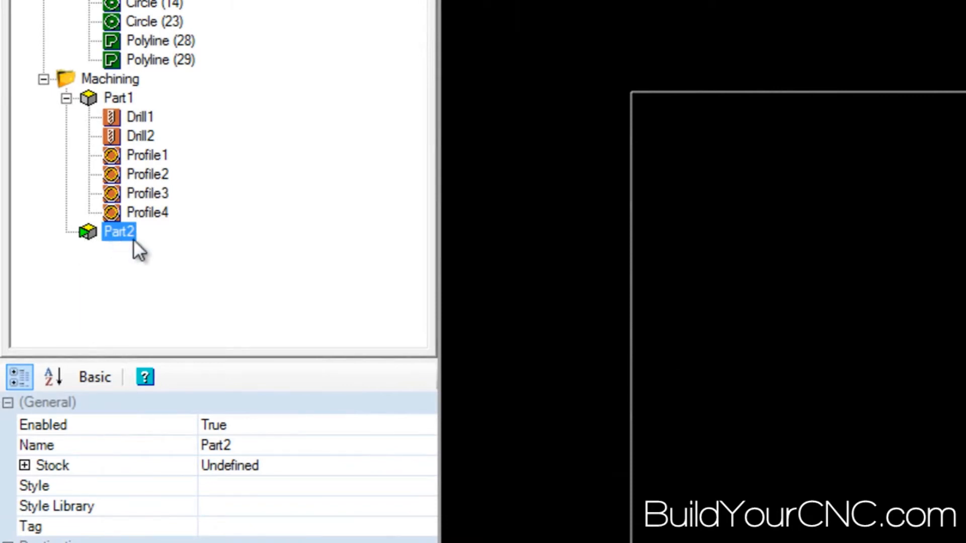
pyautogui.moveTo(122, 241)
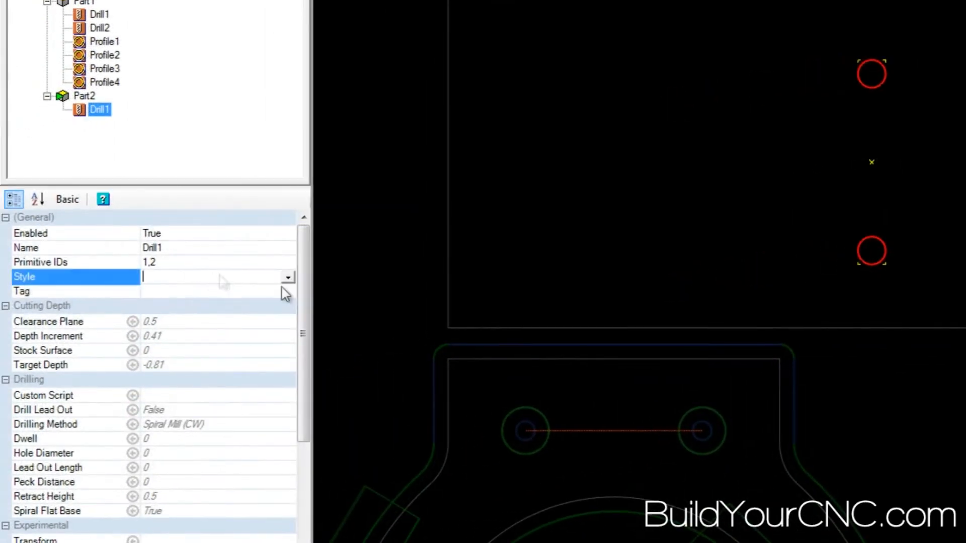
pyautogui.click(287, 276)
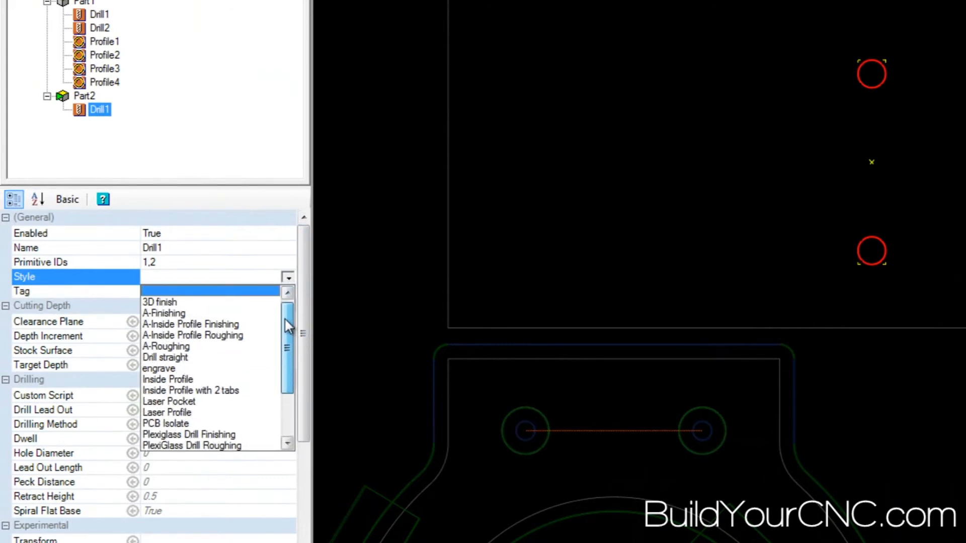
pyautogui.scroll(-3)
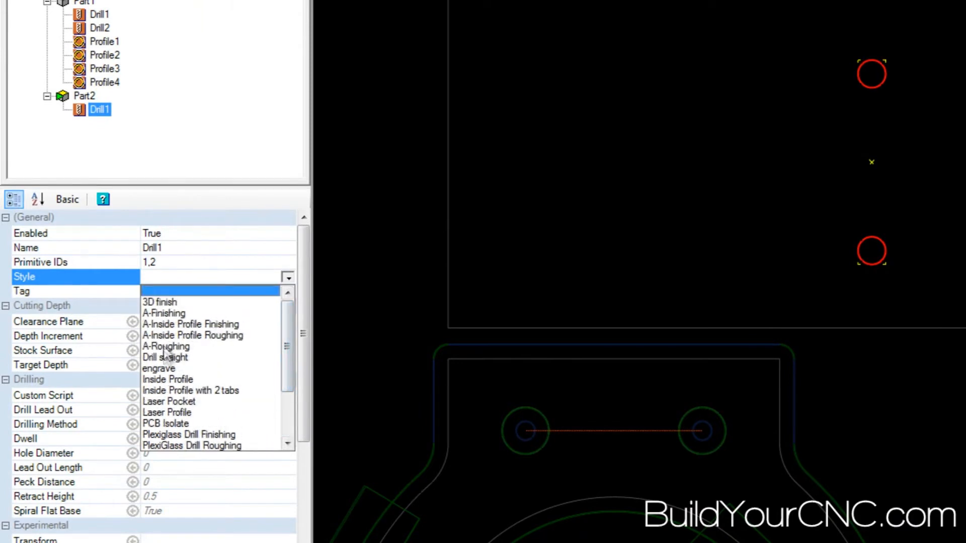
pyautogui.click(164, 358)
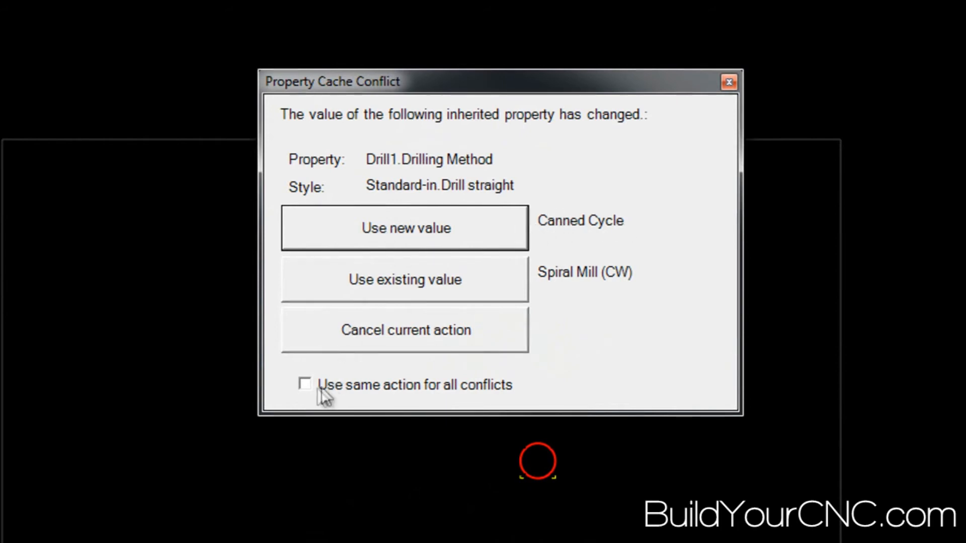
pyautogui.click(404, 227)
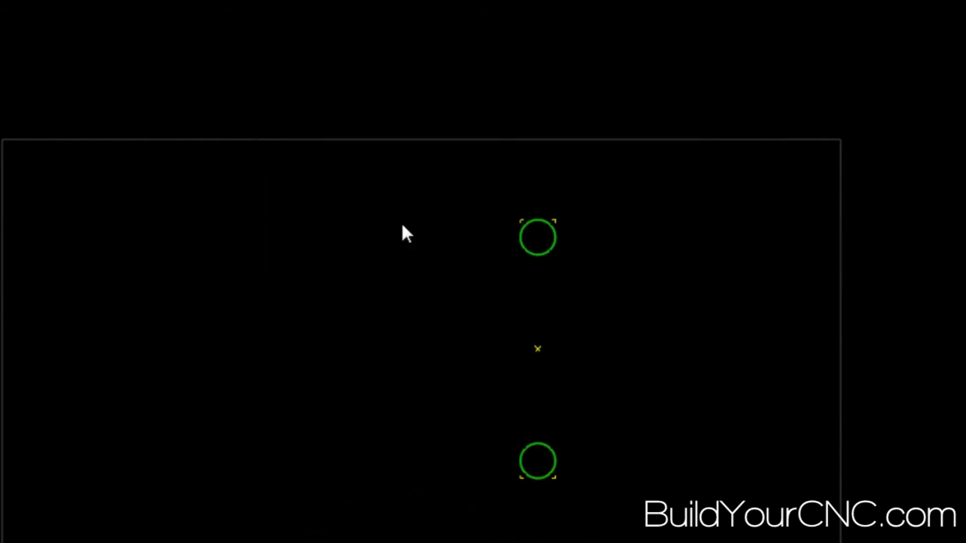
pyautogui.moveTo(542, 246)
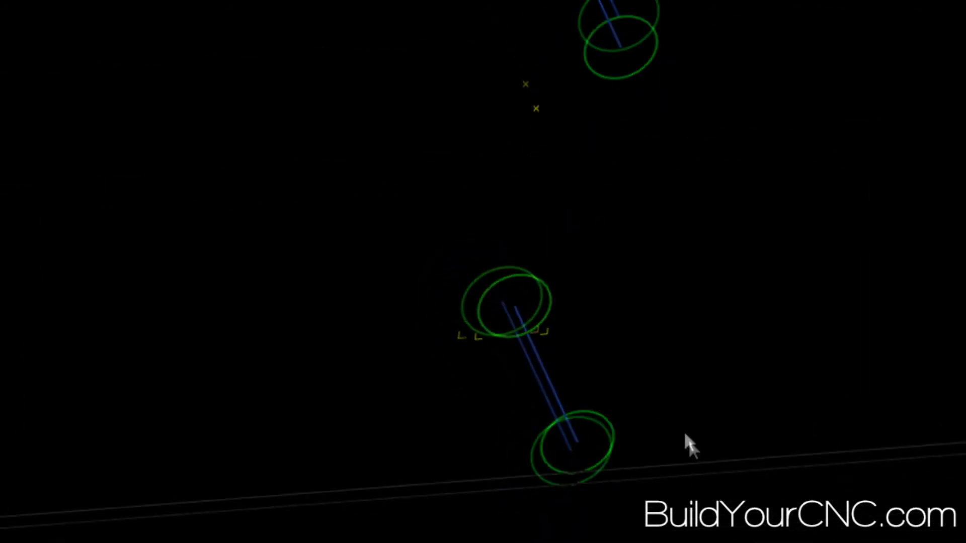
pyautogui.moveTo(690, 446); pyautogui.dragTo(588, 339)
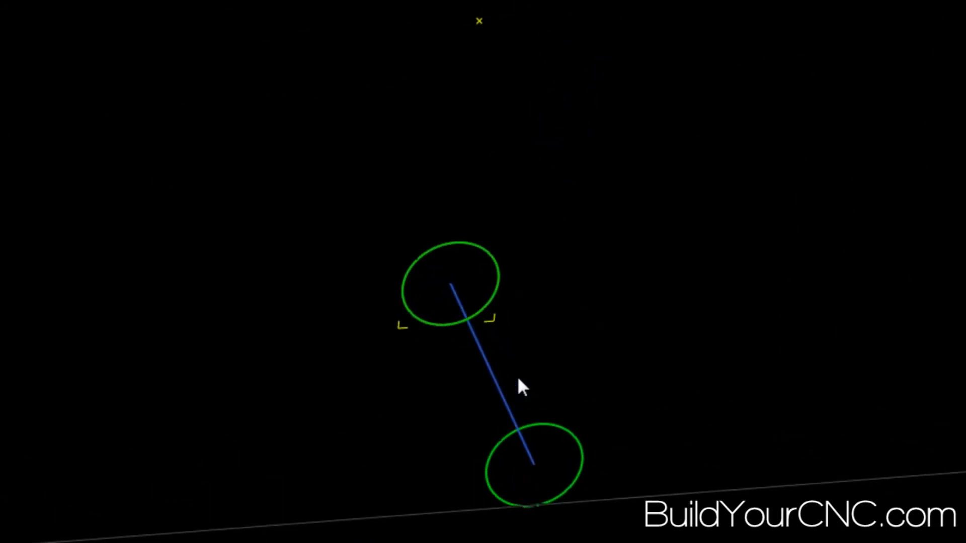
pyautogui.moveTo(573, 382)
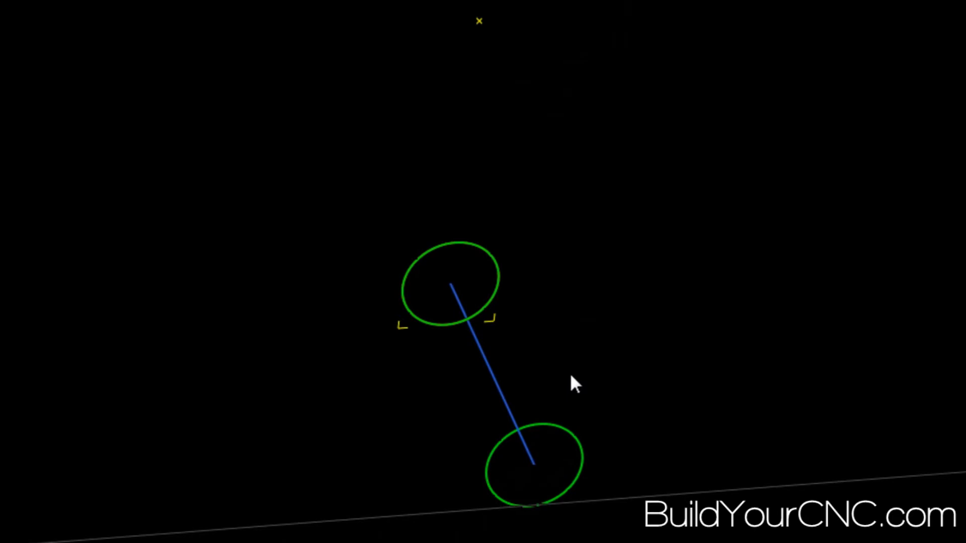
pyautogui.moveTo(467, 387)
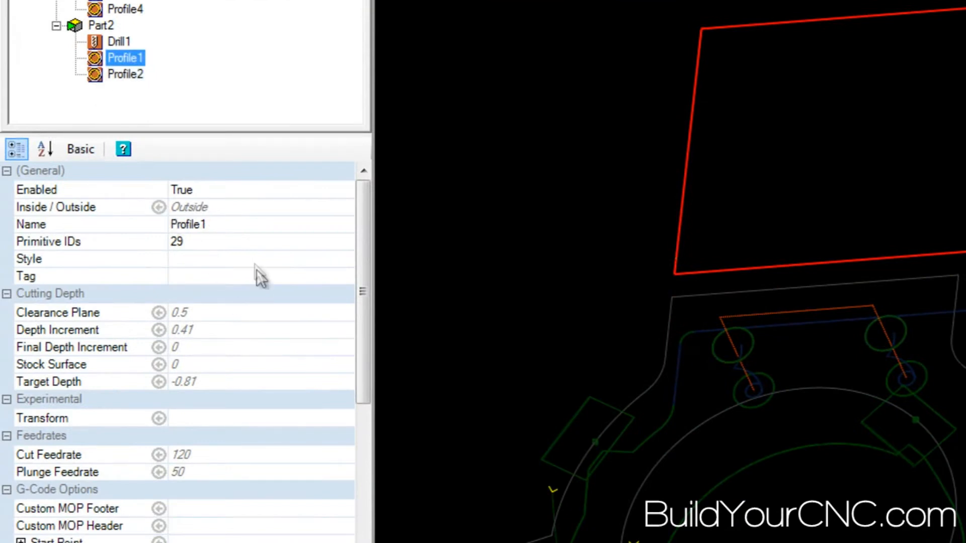
# Give Part2's Profile1 an outside-cutting style for the rectangle outline
pyautogui.click(345, 260)
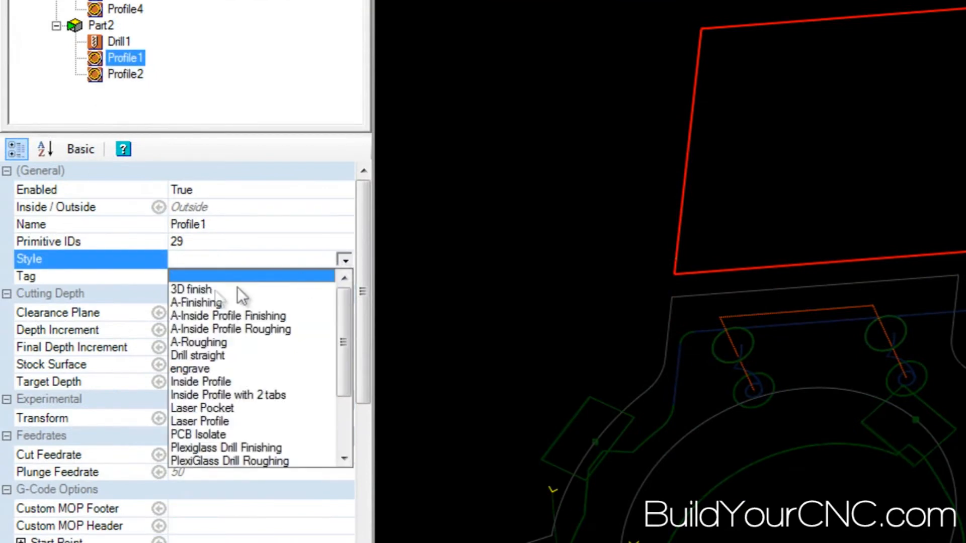
pyautogui.click(198, 342)
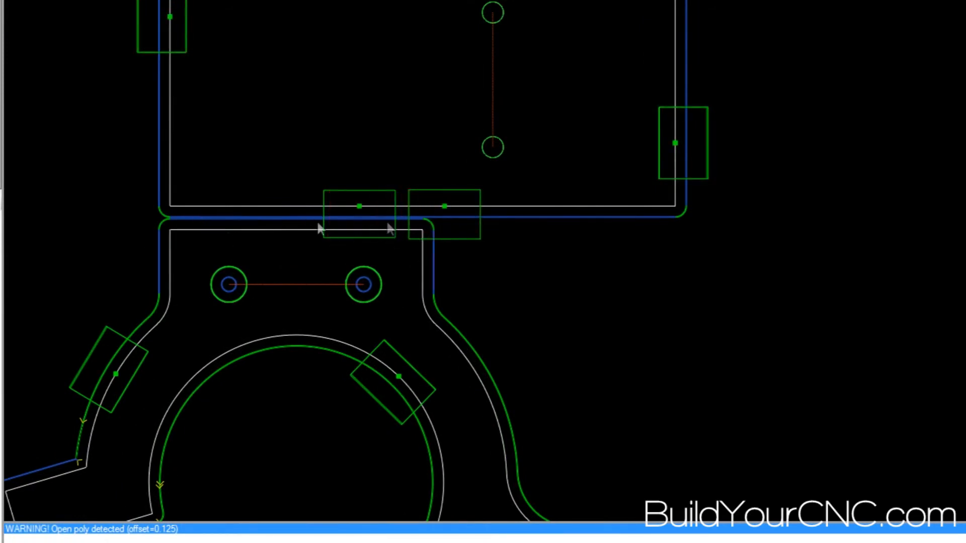
pyautogui.moveTo(443, 221)
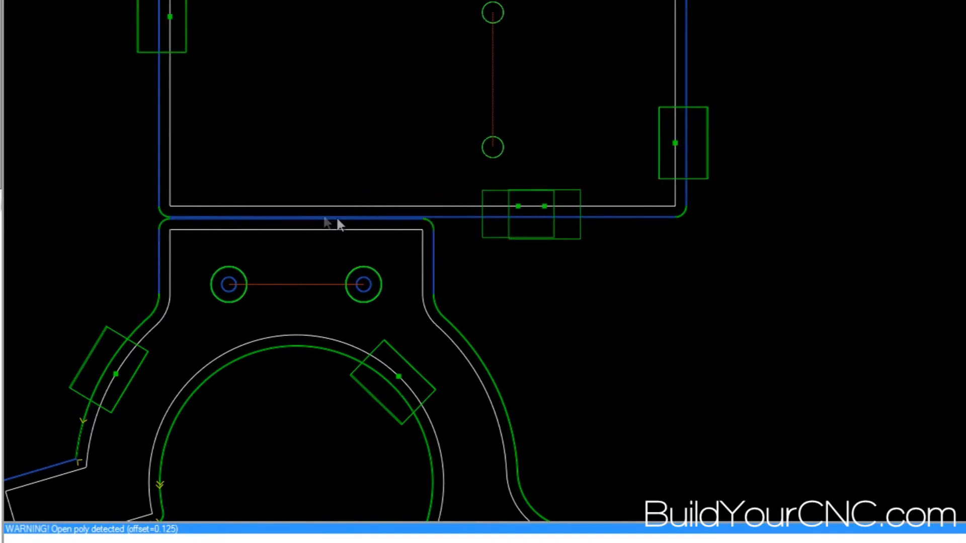
pyautogui.moveTo(191, 215)
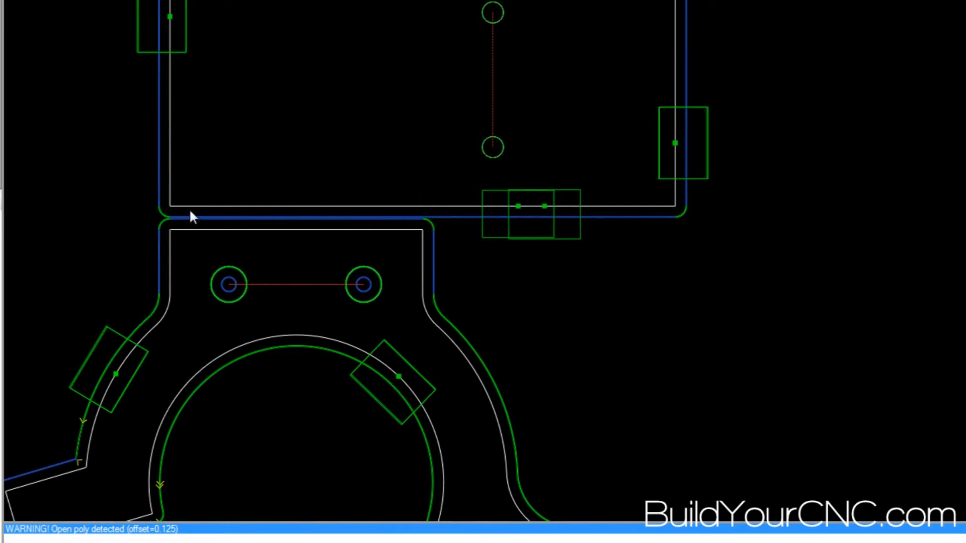
pyautogui.moveTo(477, 237)
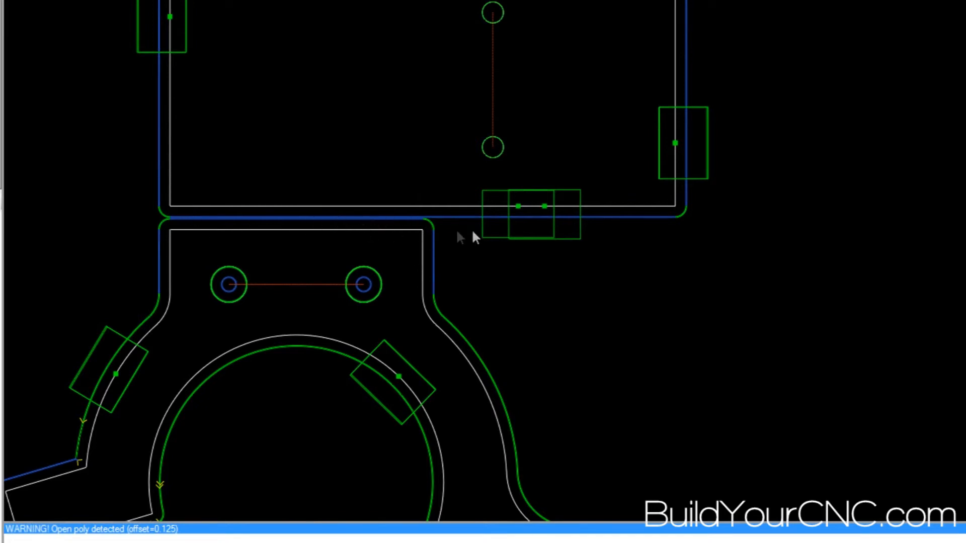
pyautogui.moveTo(497, 227)
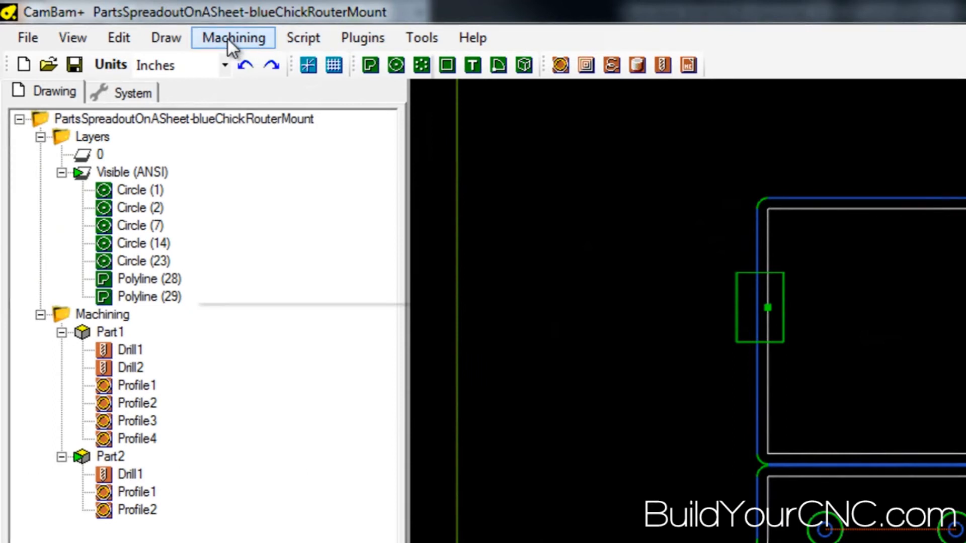
pyautogui.moveTo(27, 37)
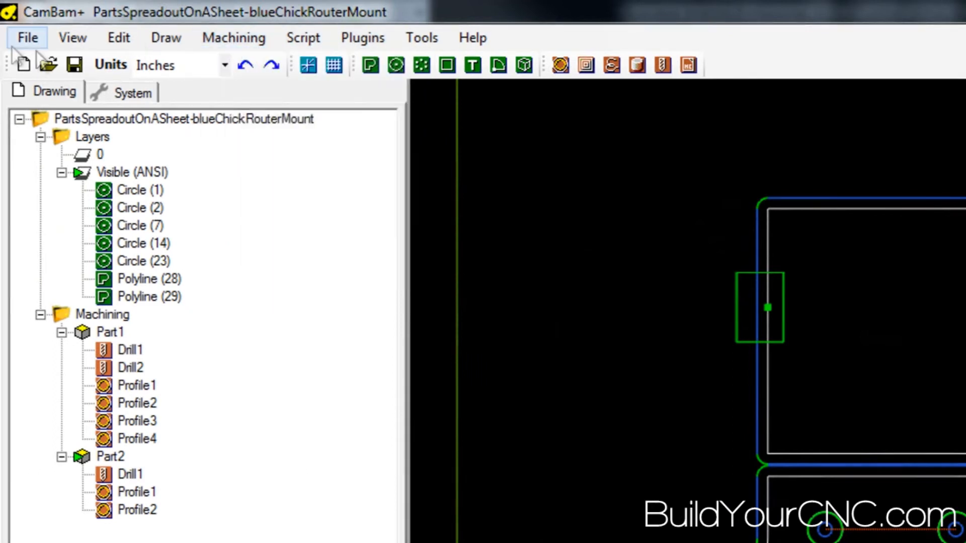
# Save the job as PartsSpreadoutOnASheet-blueChickRouterMount.cb
pyautogui.click(27, 37)
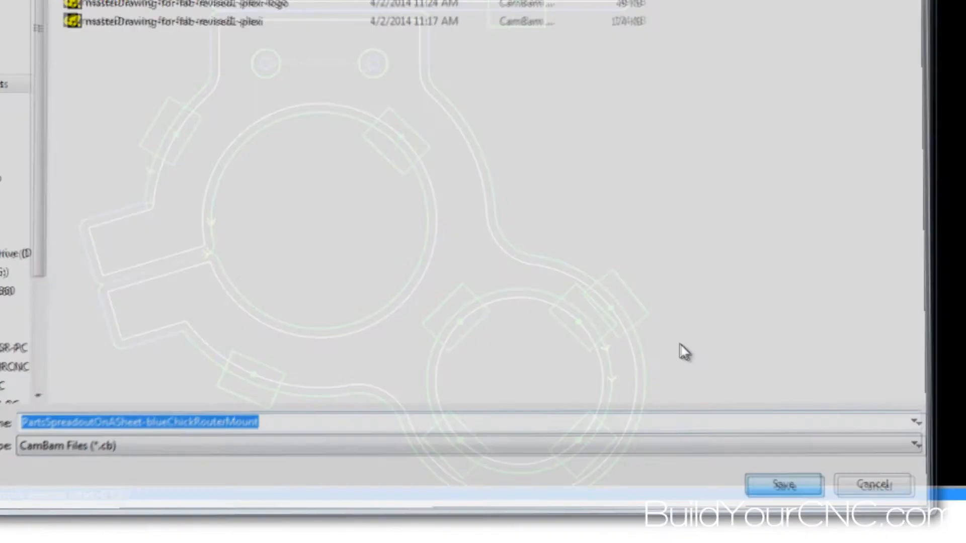
pyautogui.click(783, 485)
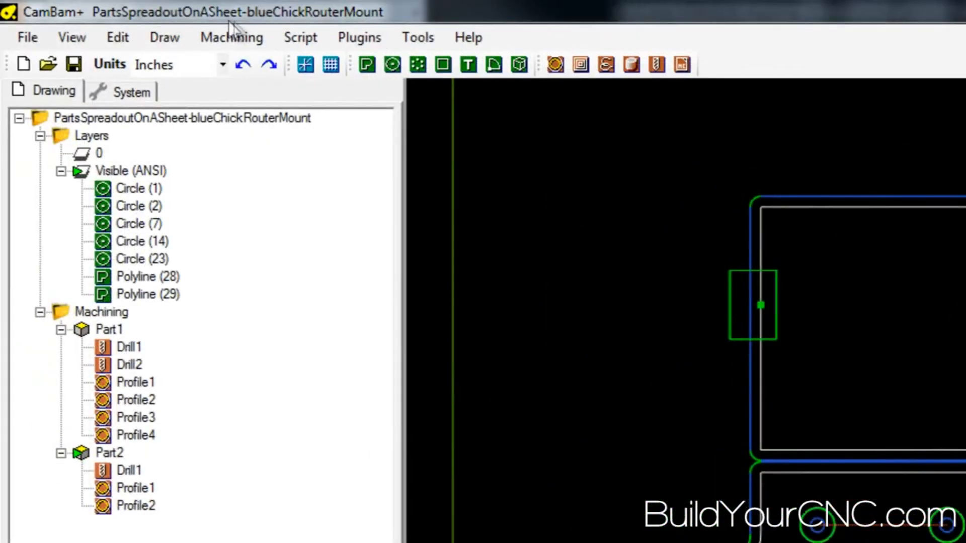
# Produce the G-code and save it as PartsSpreadoutOnASheet-blueChickRouterMount
pyautogui.click(232, 37)
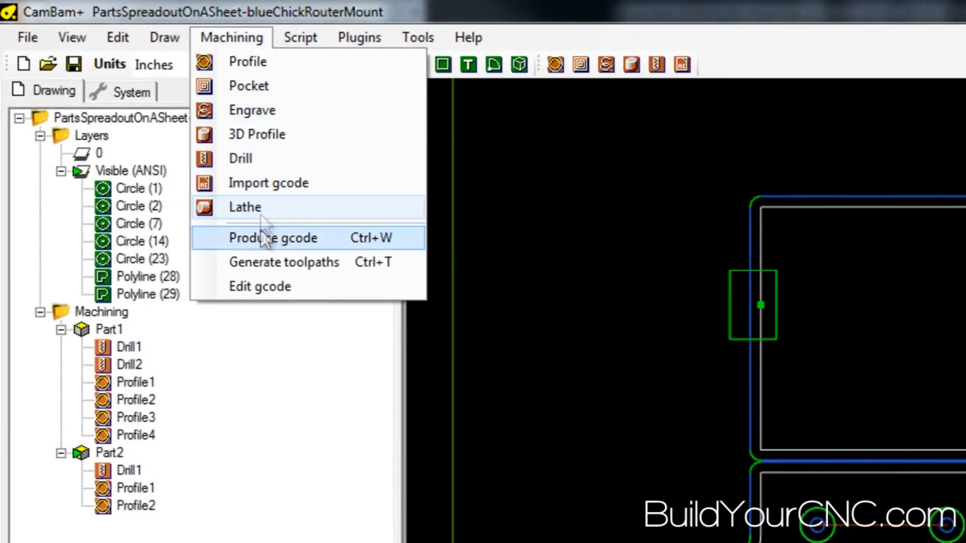
pyautogui.click(274, 238)
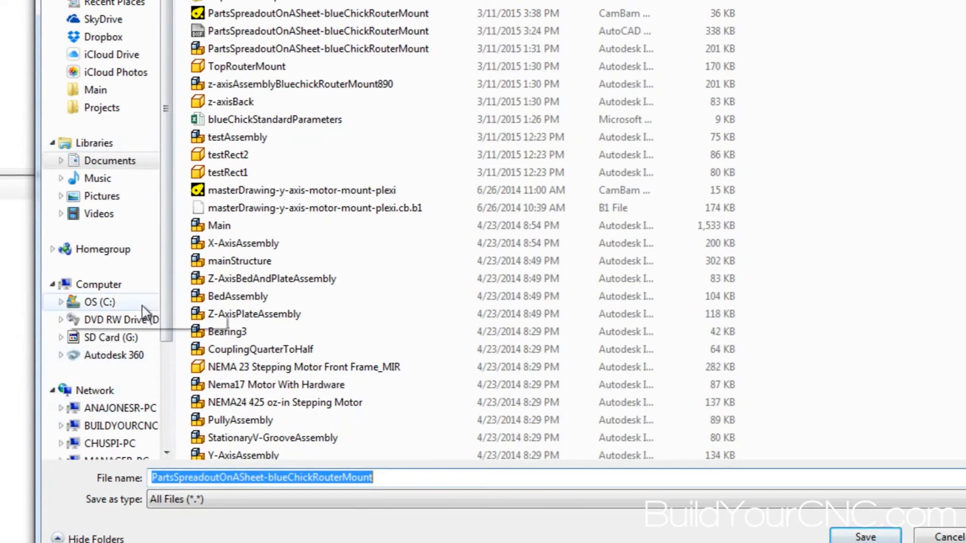
pyautogui.scroll(-3)
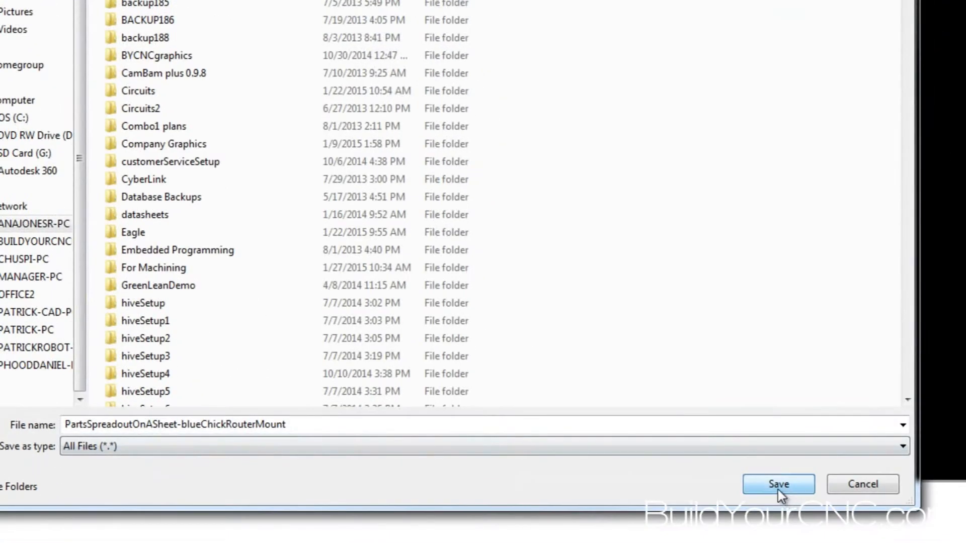
pyautogui.click(778, 484)
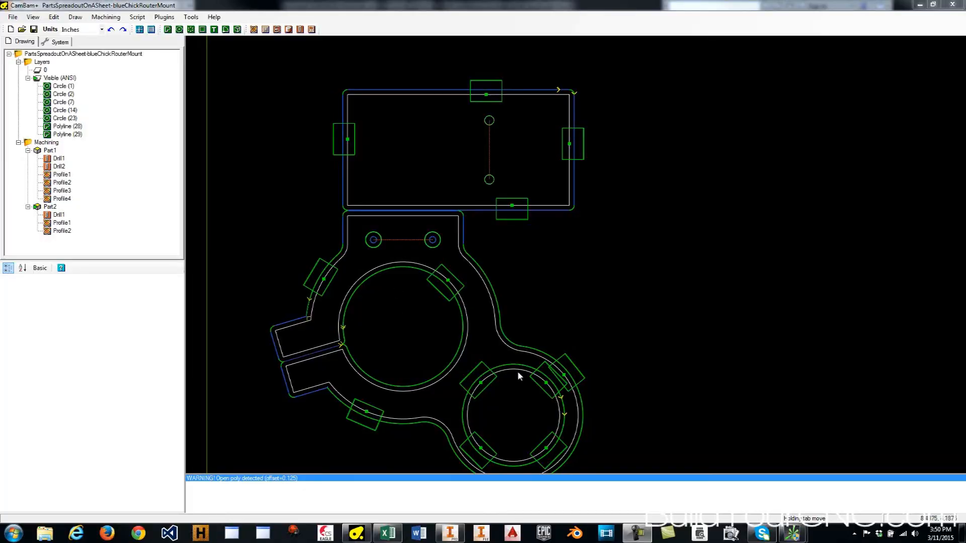
pyautogui.moveTo(554, 394)
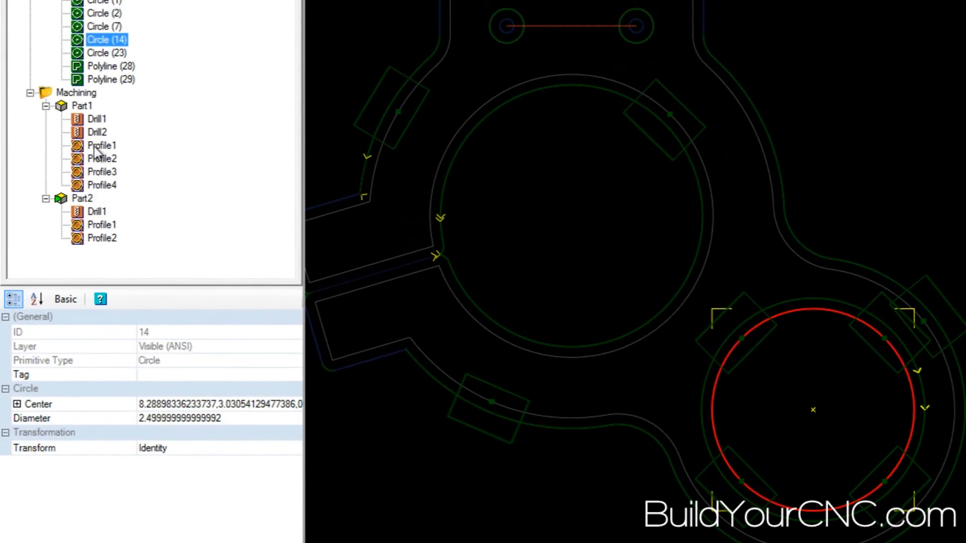
# Select Part1's Profile1 and Profile2 to review their Outside setting and -0.81 target depth
pyautogui.click(102, 145)
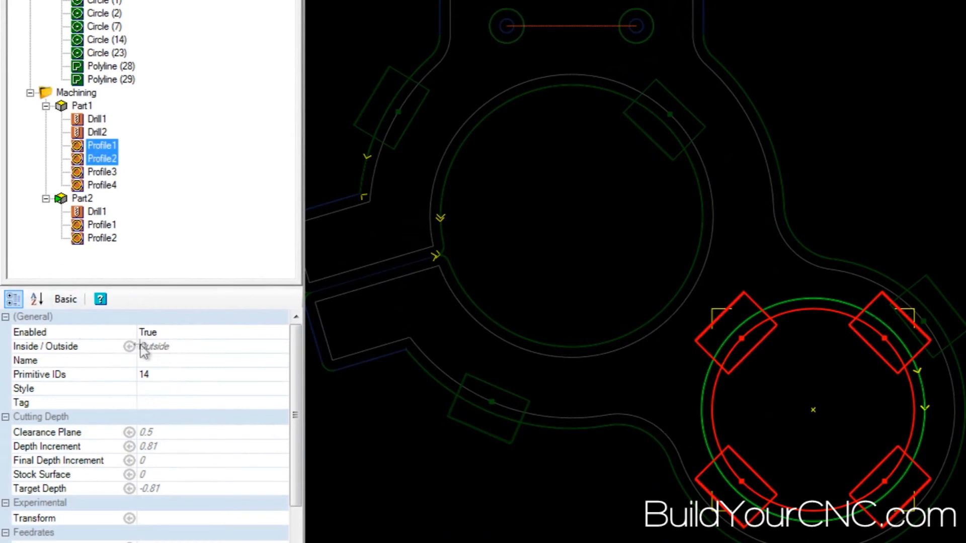
pyautogui.moveTo(154, 354)
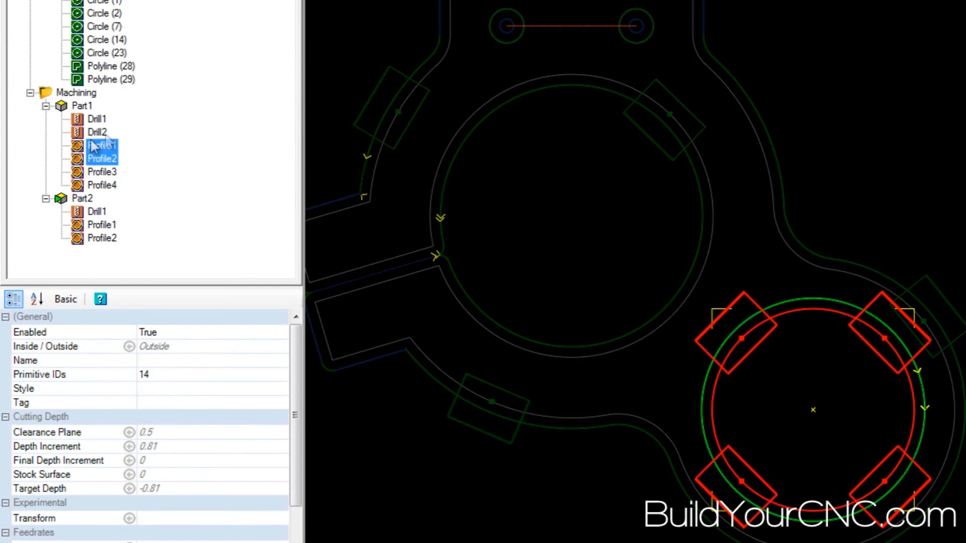
# Style Profile1 as A-Inside Profile Roughing and Profile2 as A-Inside Profile Finishing
pyautogui.click(102, 144)
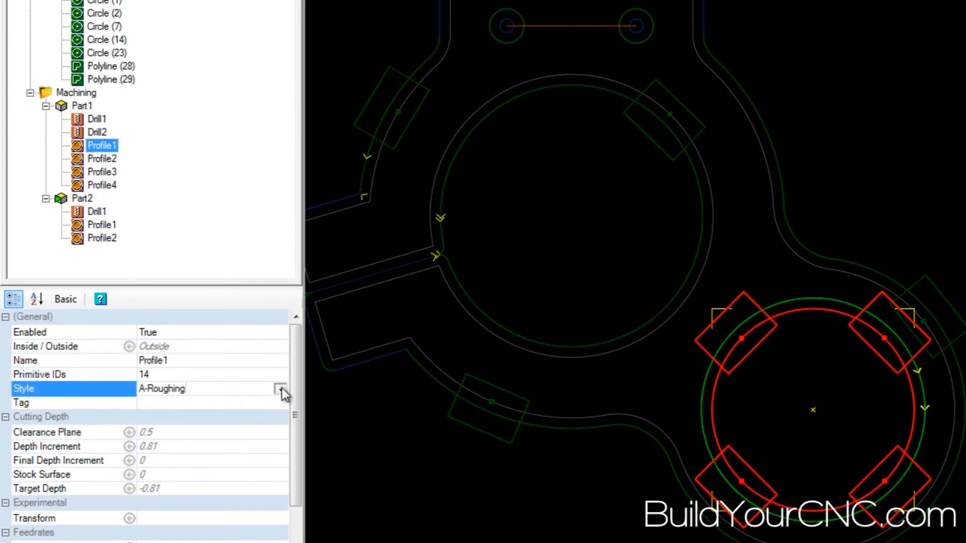
pyautogui.click(281, 389)
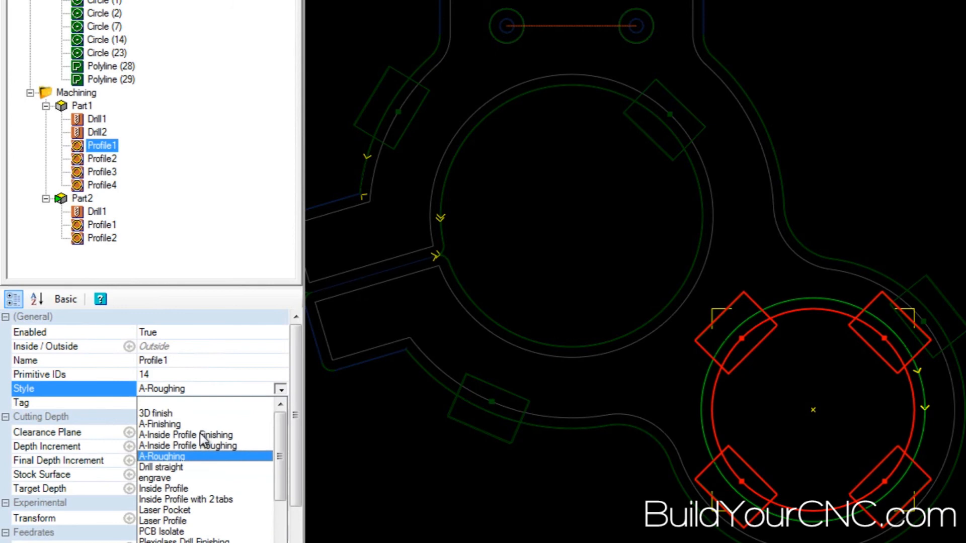
pyautogui.moveTo(198, 458)
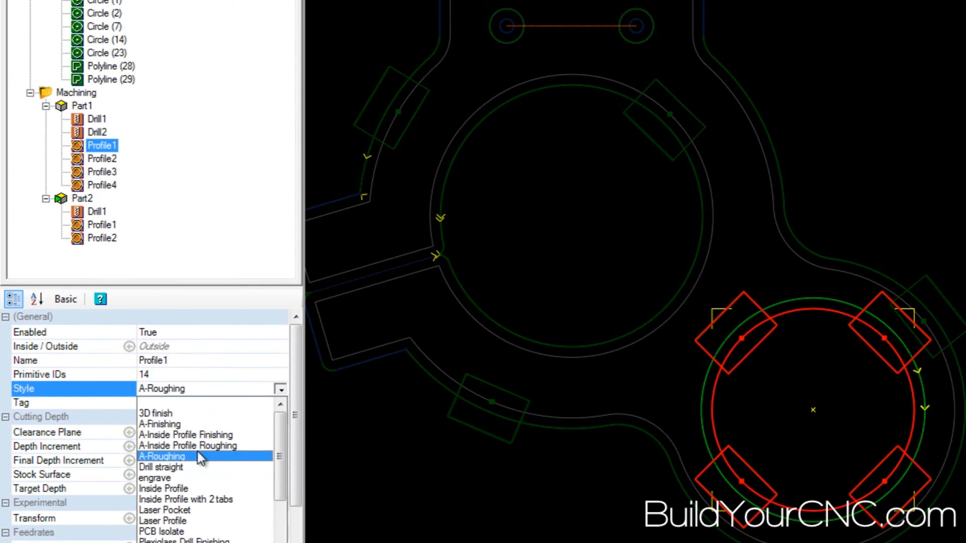
pyautogui.click(162, 457)
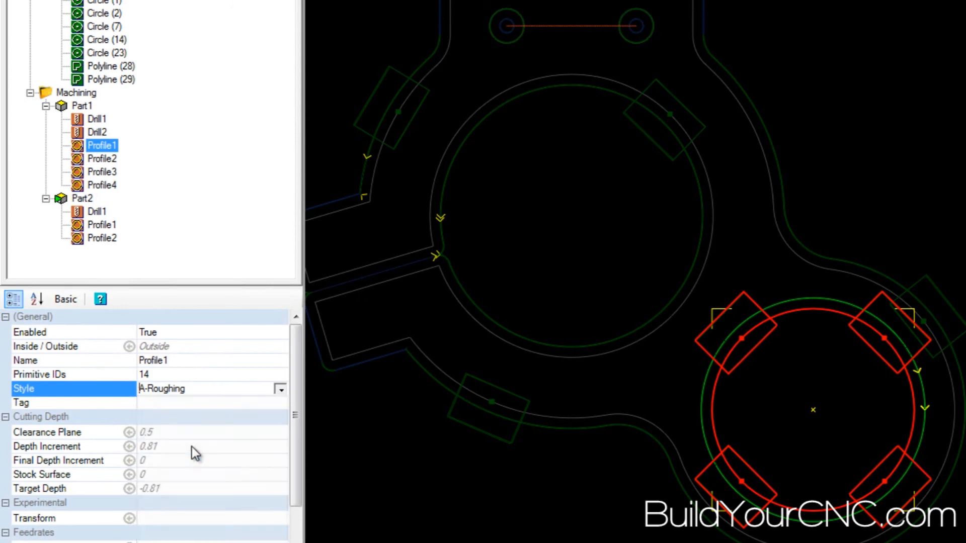
pyautogui.click(102, 158)
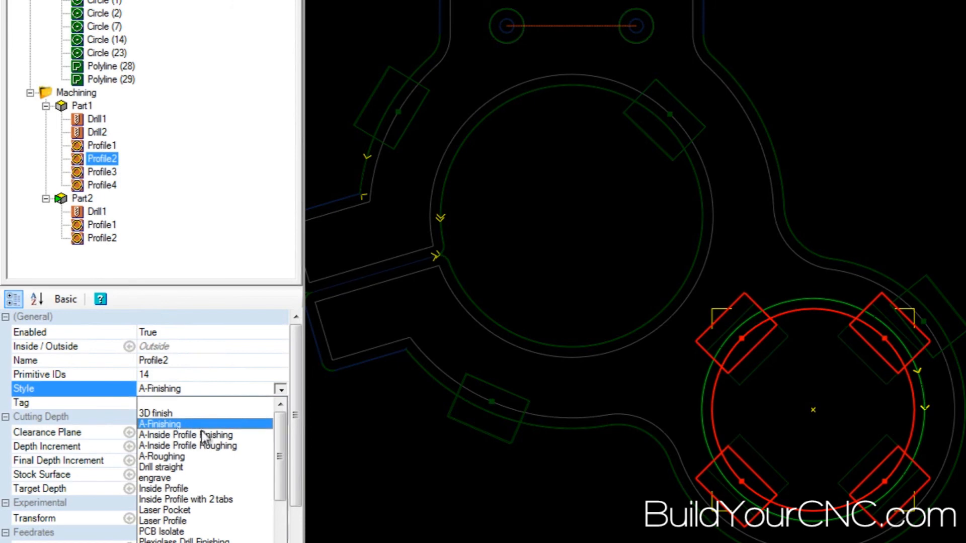
pyautogui.click(185, 435)
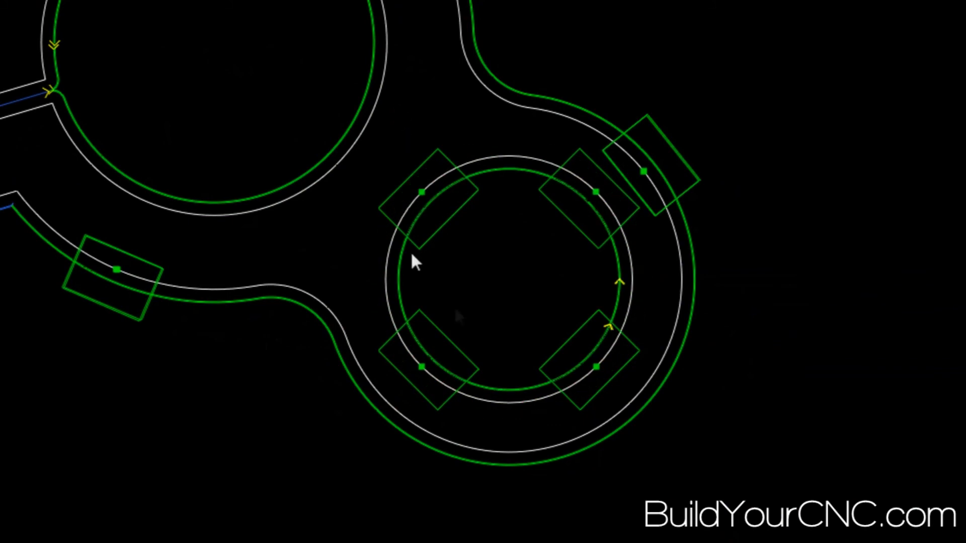
pyautogui.moveTo(422, 281)
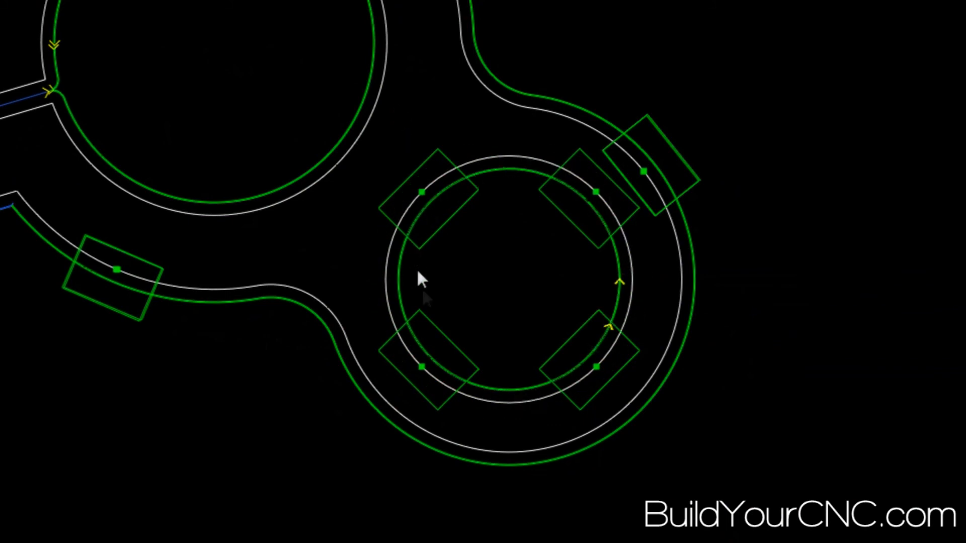
pyautogui.moveTo(595, 360)
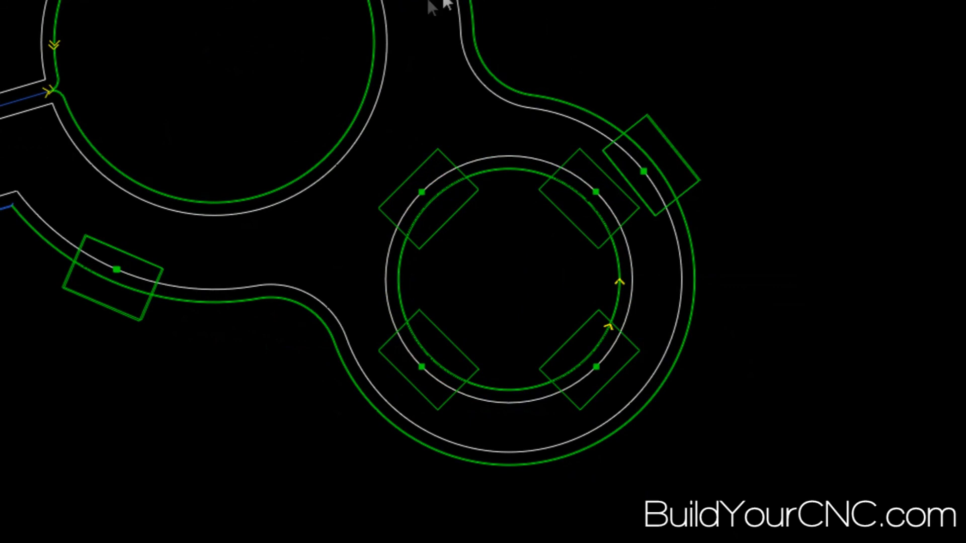
pyautogui.moveTo(393, 87)
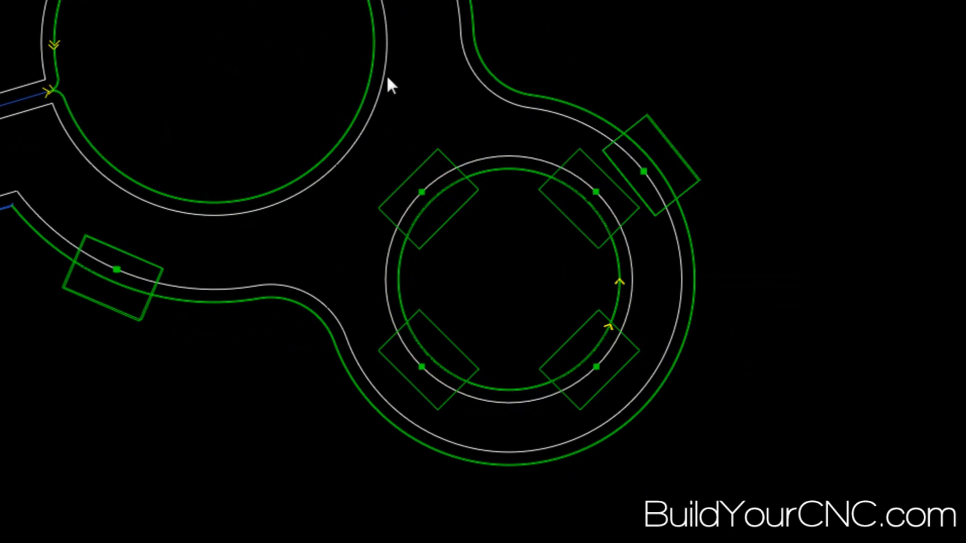